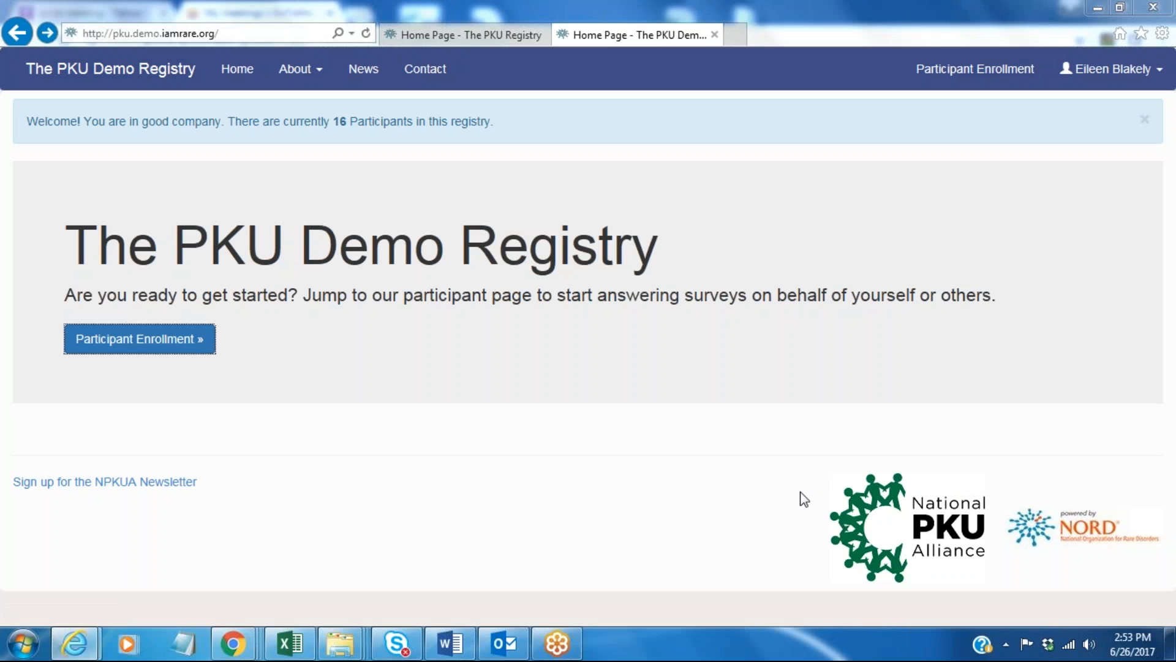
pyautogui.moveTo(704, 478)
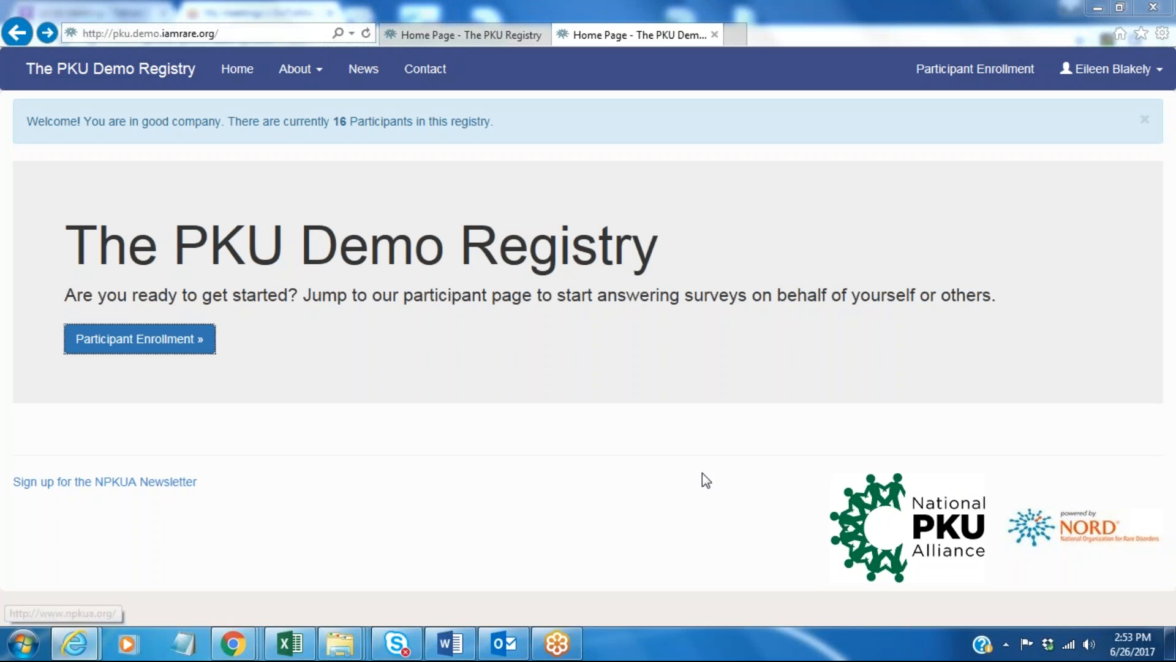
pyautogui.click(139, 339)
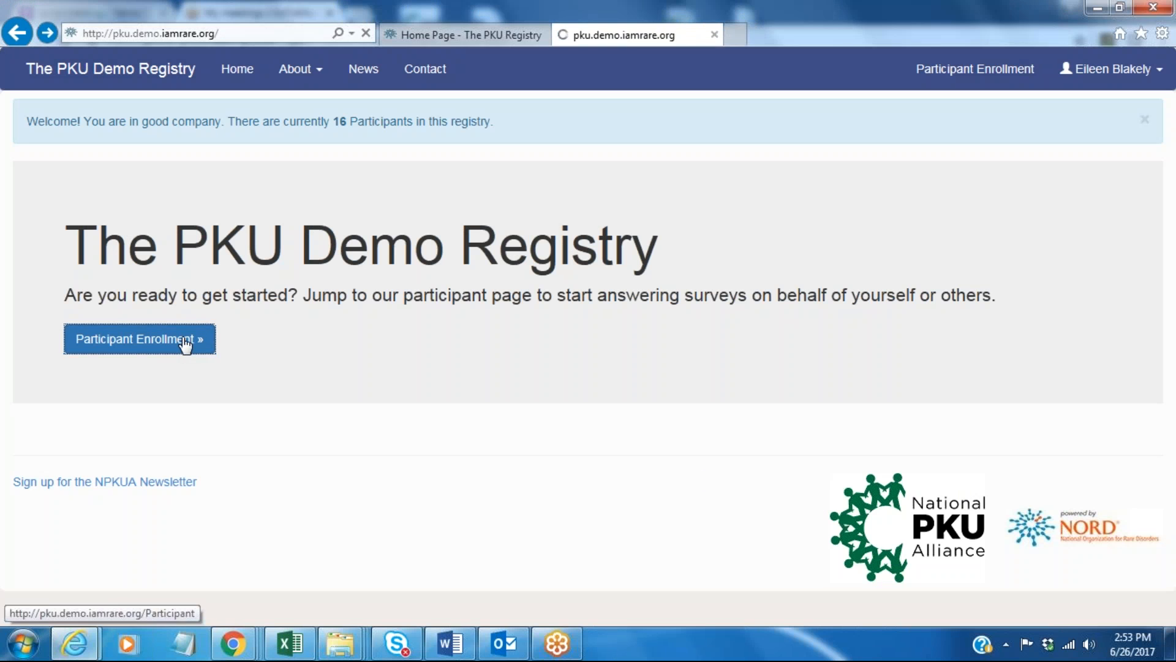
pyautogui.click(139, 339)
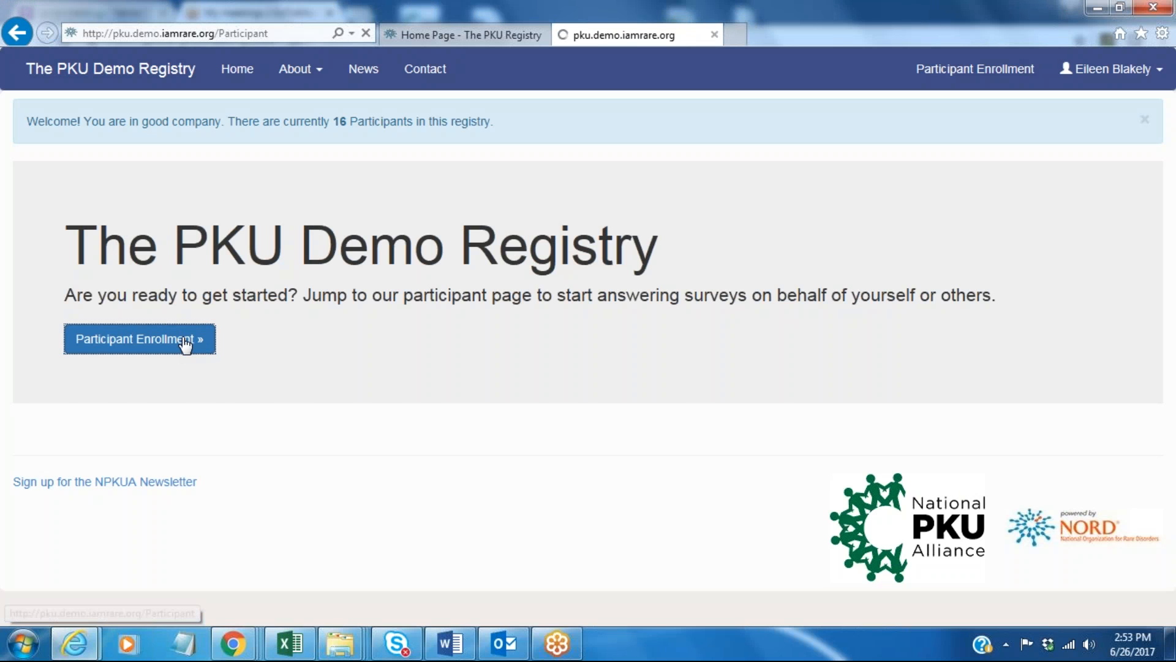
pyautogui.click(139, 338)
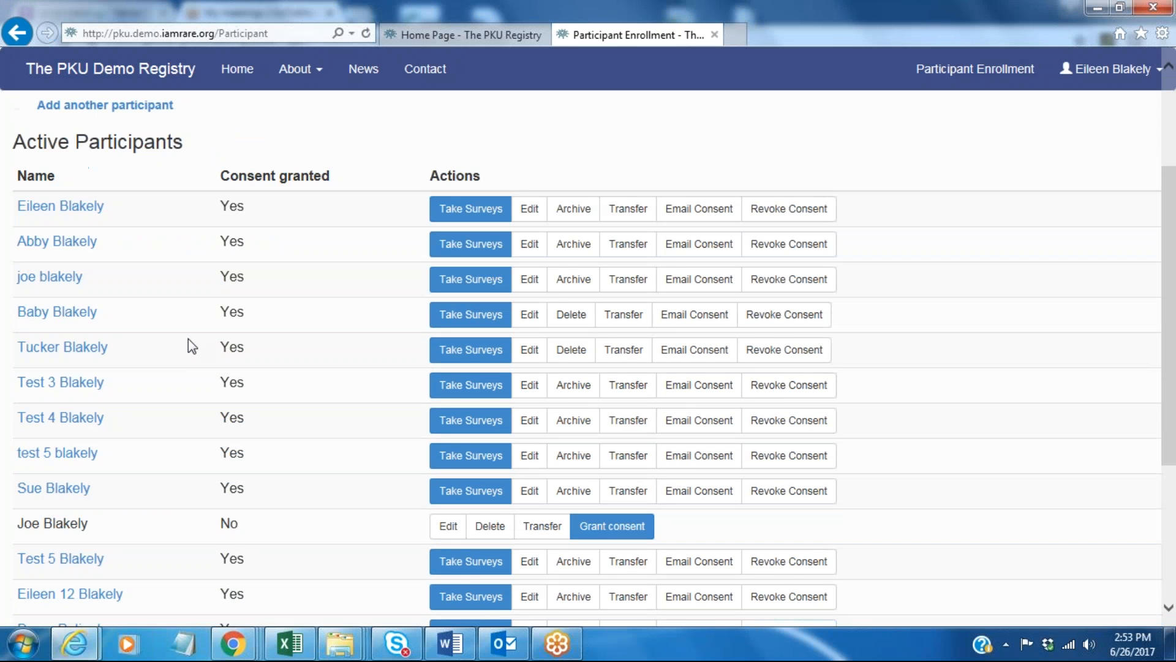
pyautogui.scroll(-3)
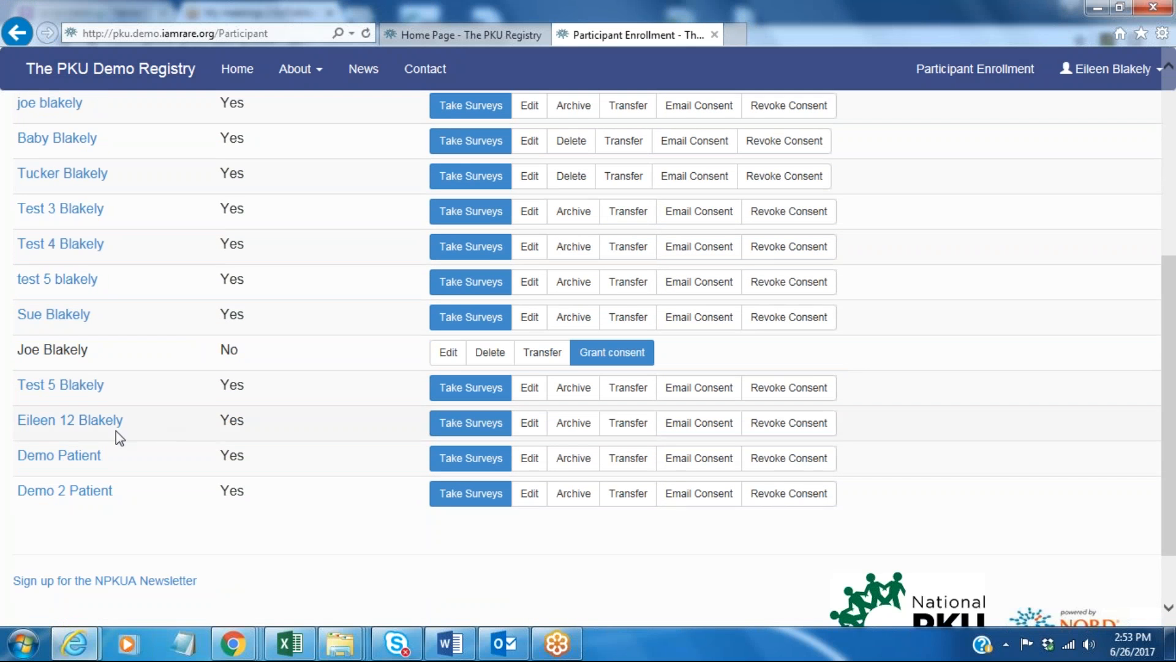
pyautogui.click(70, 420)
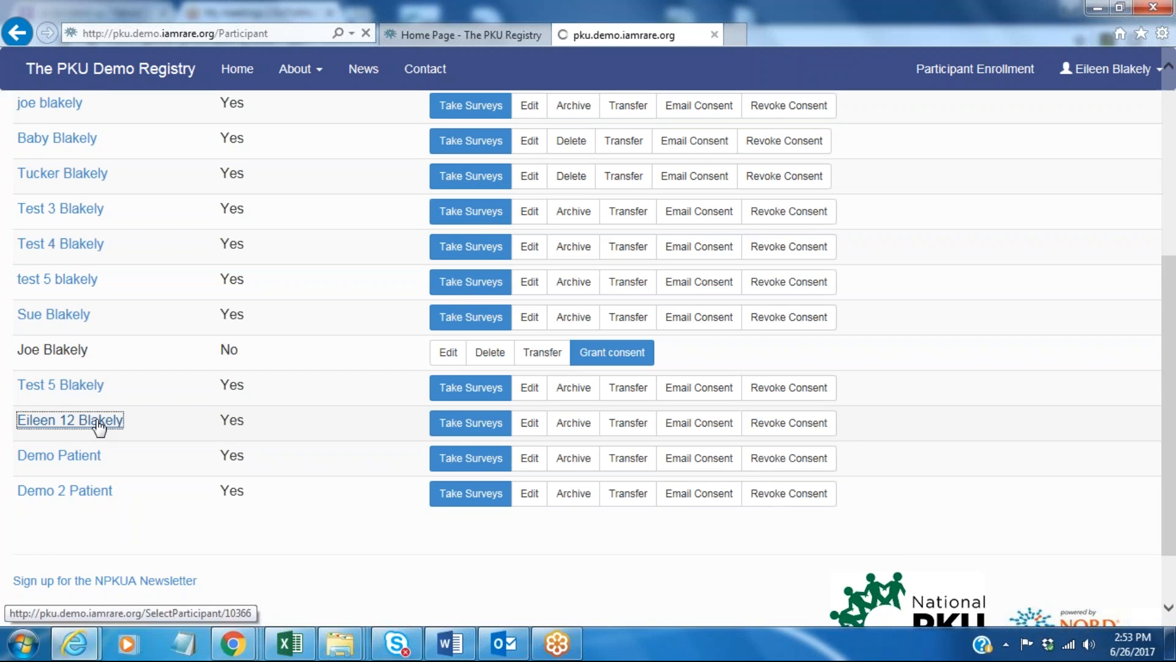
pyautogui.click(69, 420)
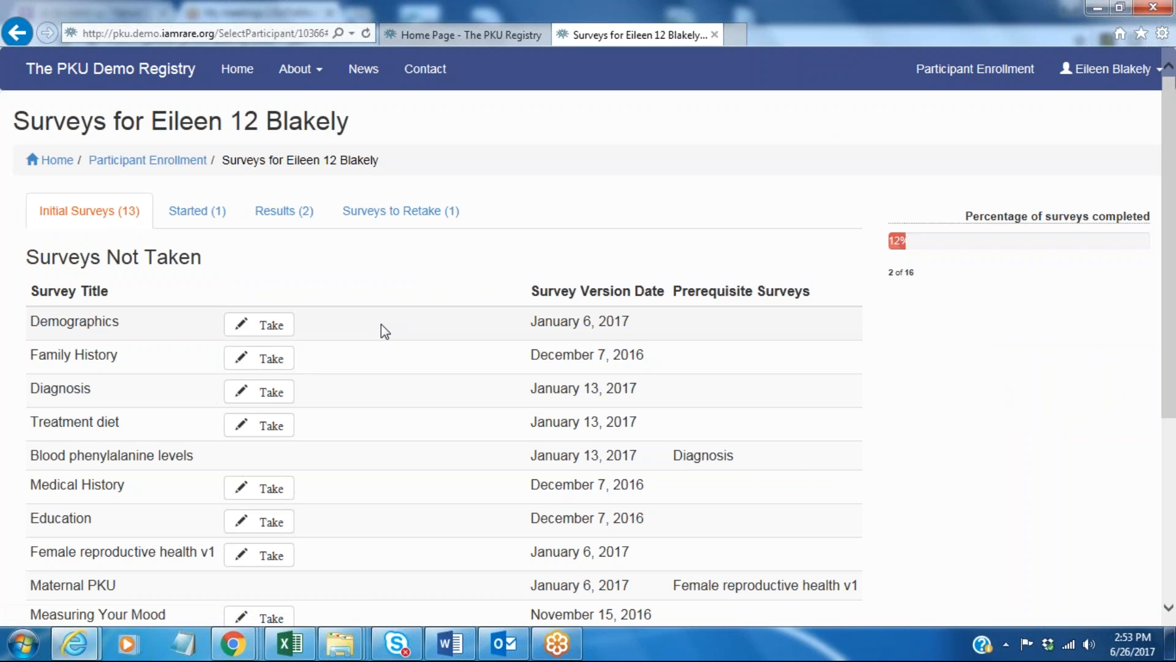
pyautogui.moveTo(318, 345)
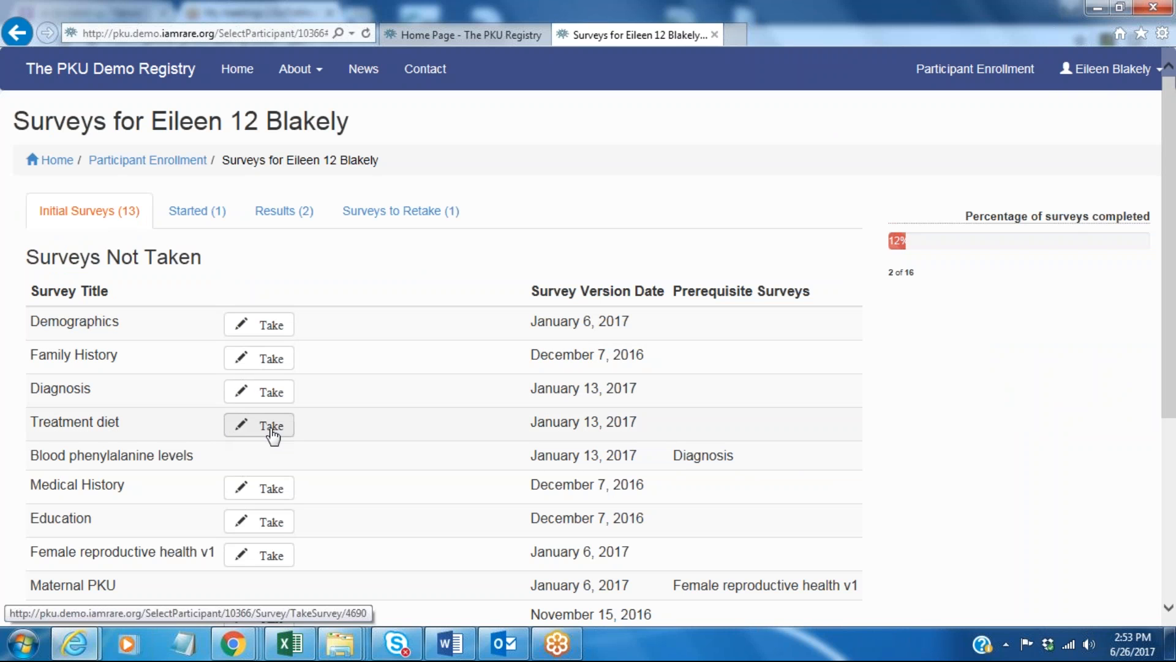
pyautogui.click(259, 425)
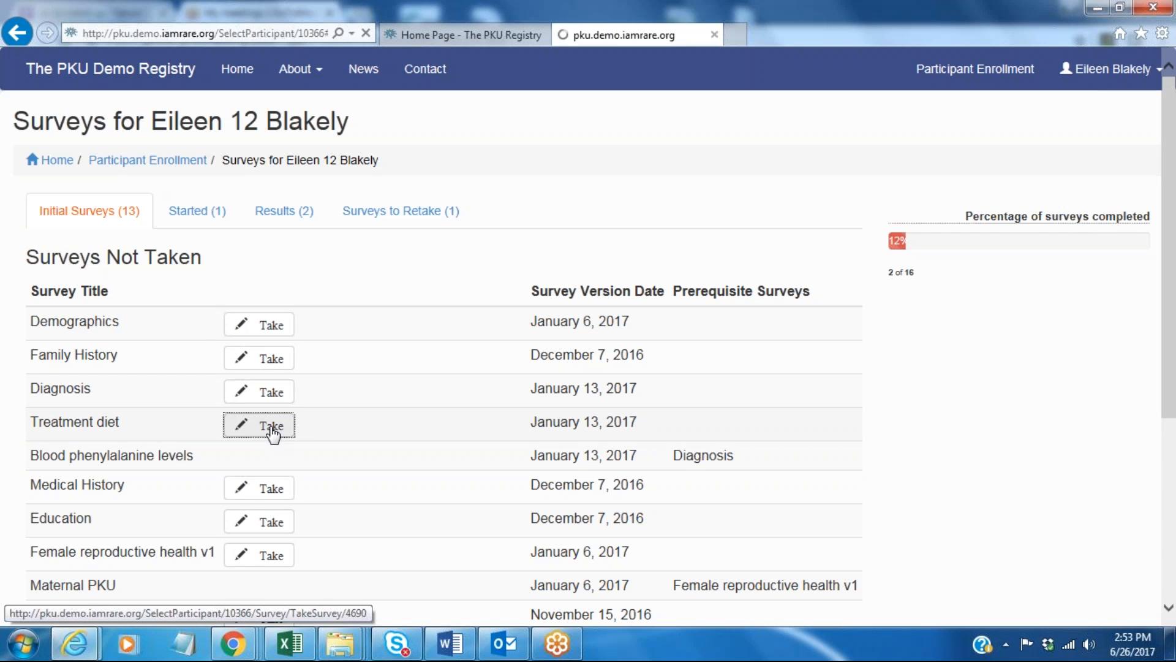
pyautogui.click(259, 426)
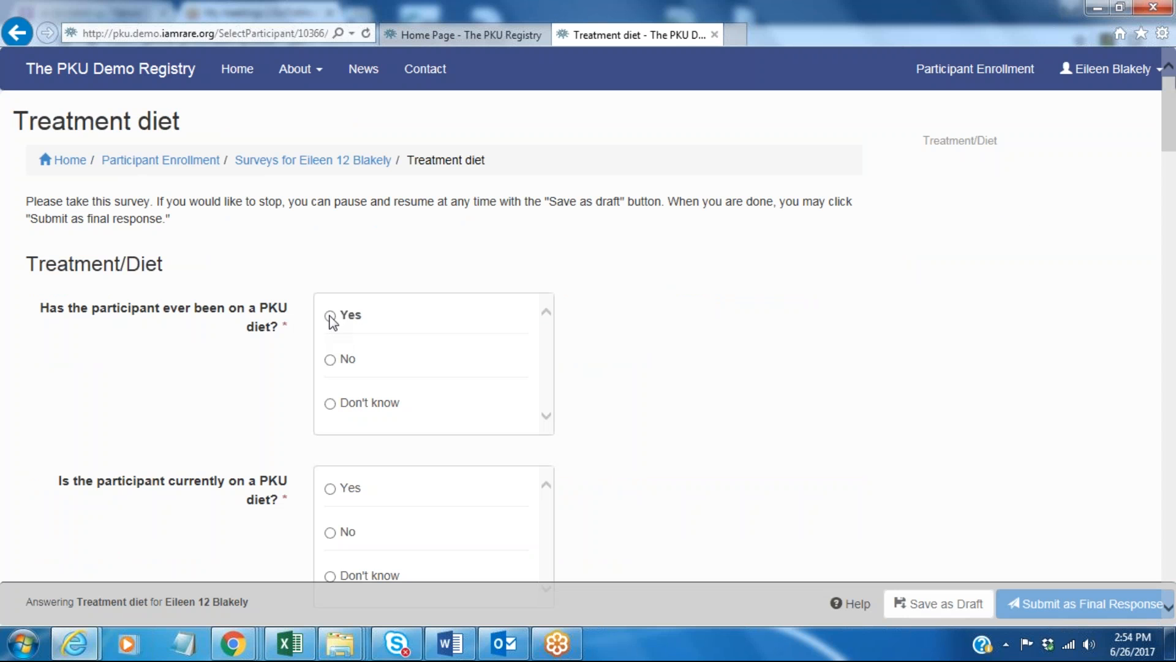
# Answer Yes to being on a PKU diet and set the diet type to Low Protein.
pyautogui.click(330, 315)
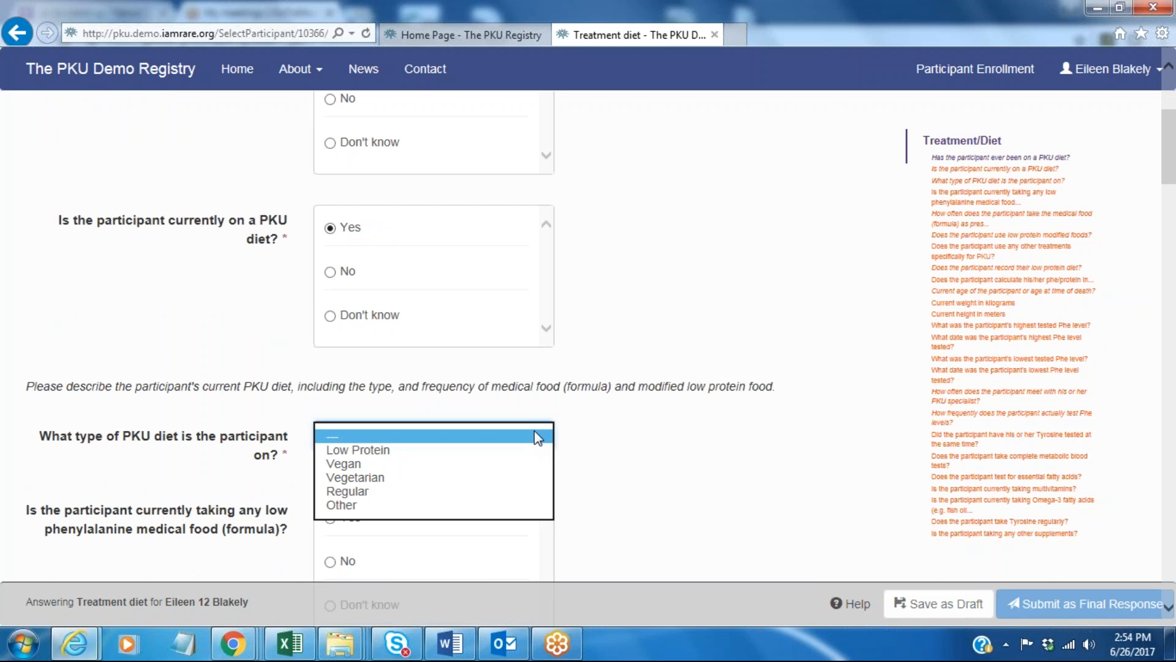
pyautogui.click(357, 449)
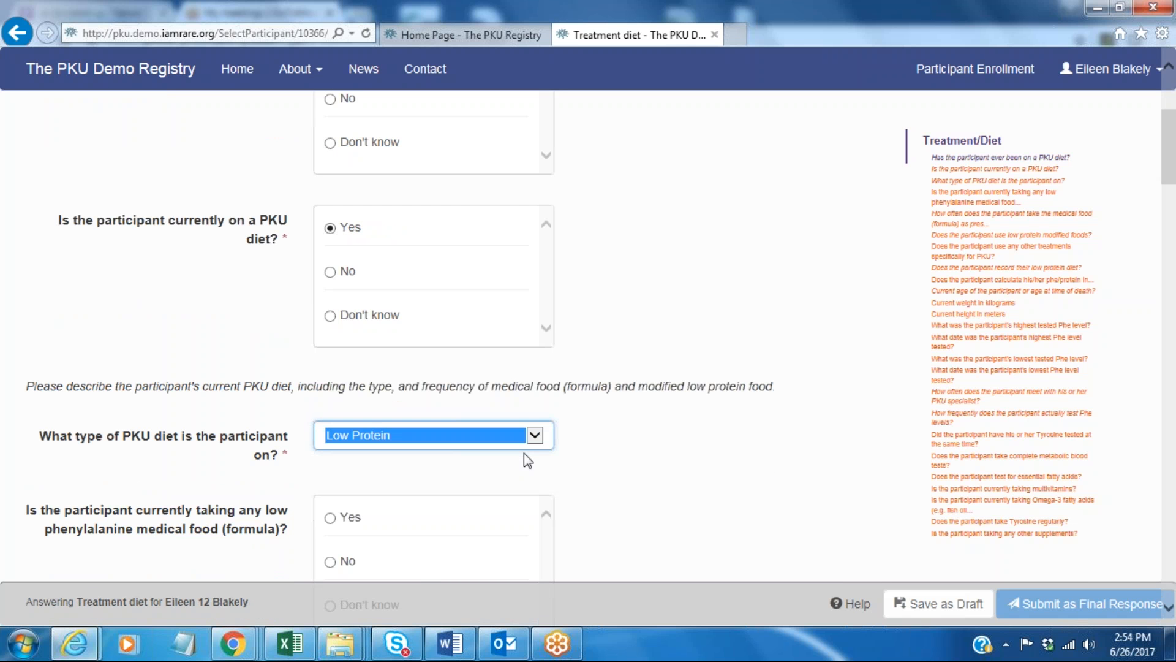
pyautogui.moveTo(662, 447)
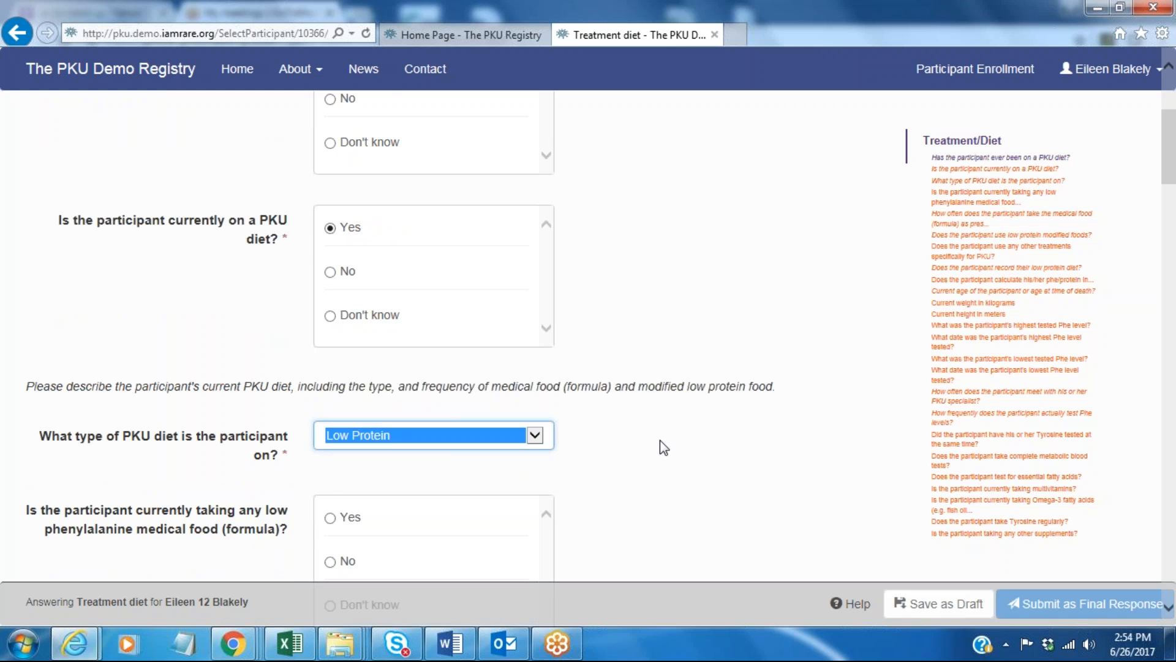
pyautogui.scroll(-3)
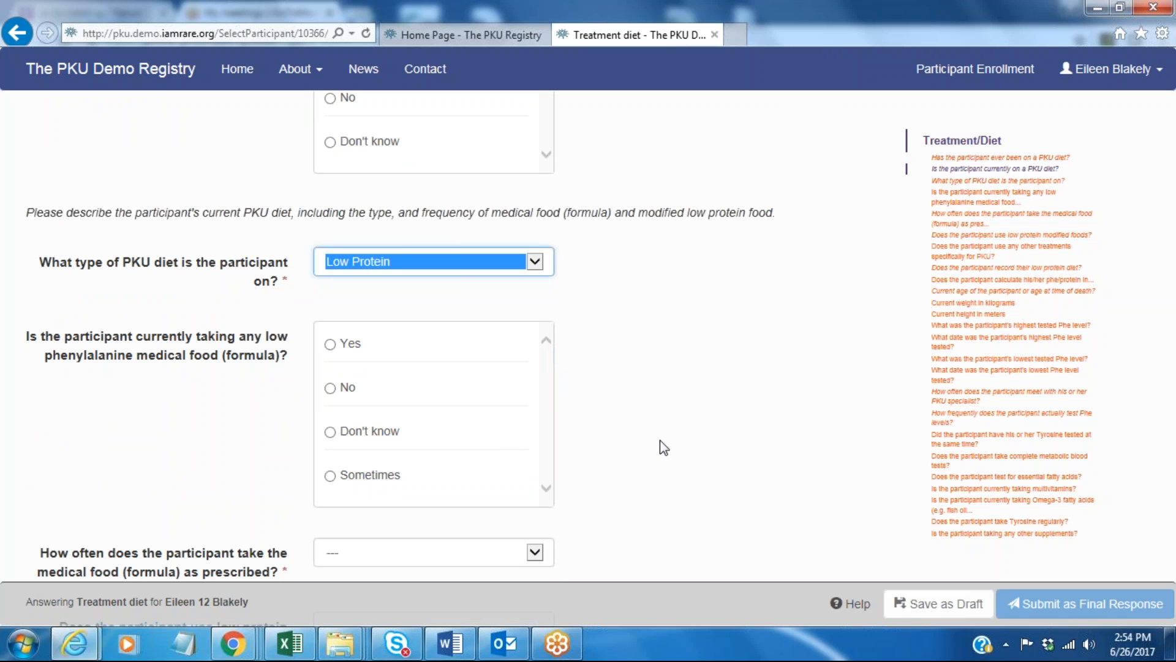
# Record taking Phenylade Essential Drink Mix as medical food, 100 grams daily.
pyautogui.click(330, 344)
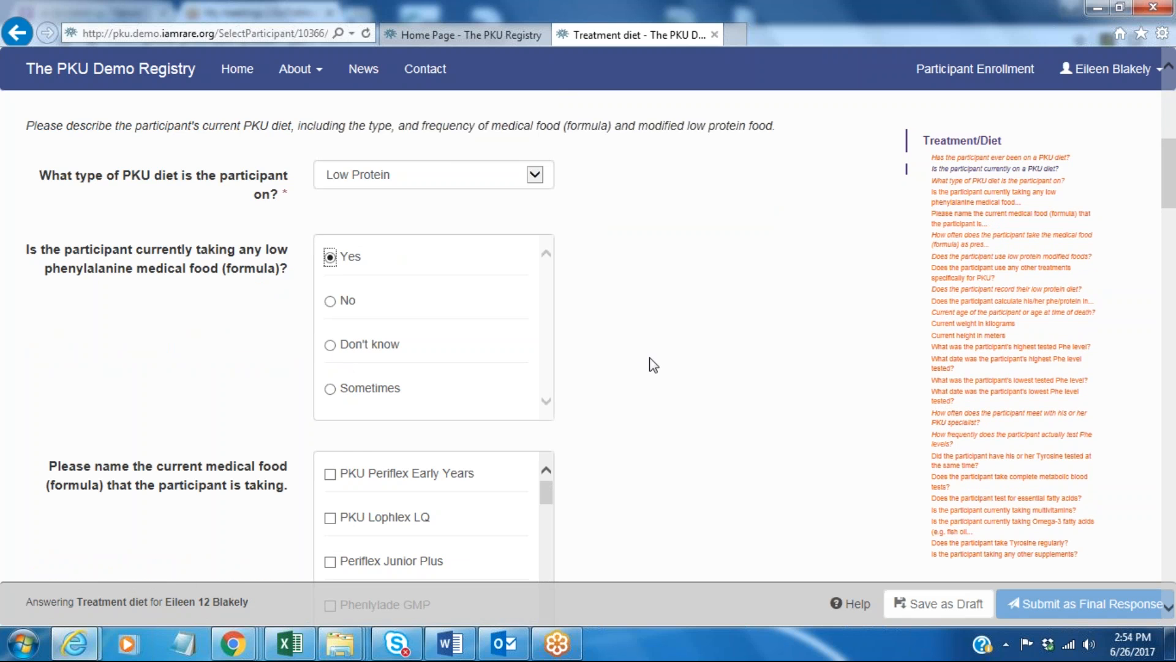
pyautogui.scroll(-3)
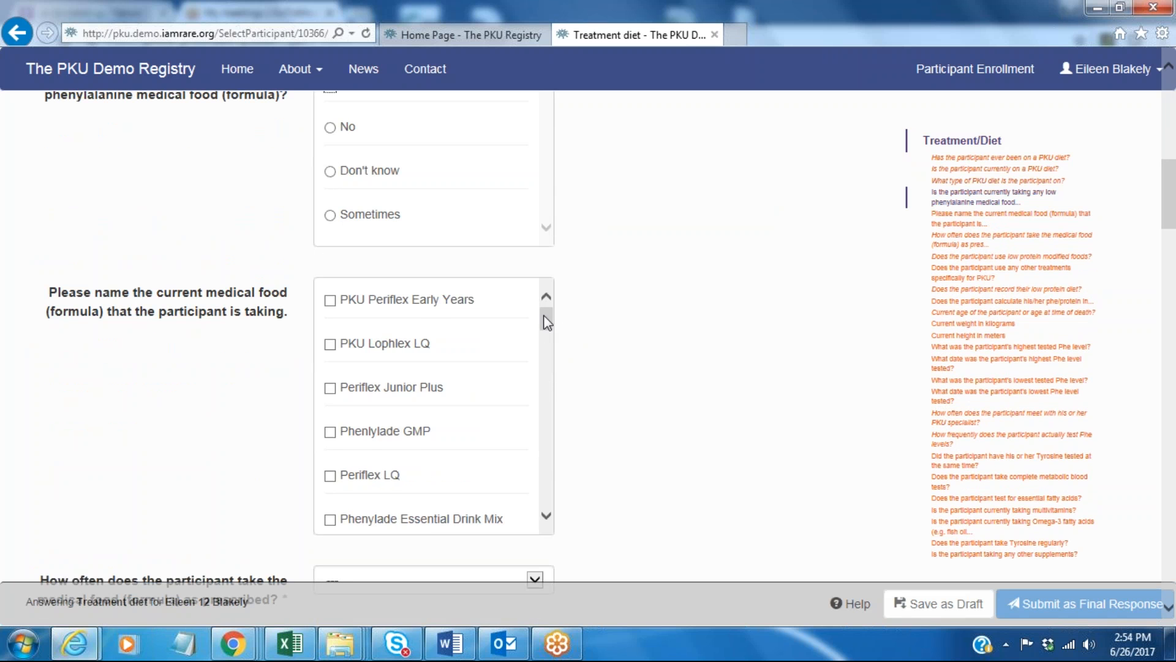
pyautogui.scroll(-3)
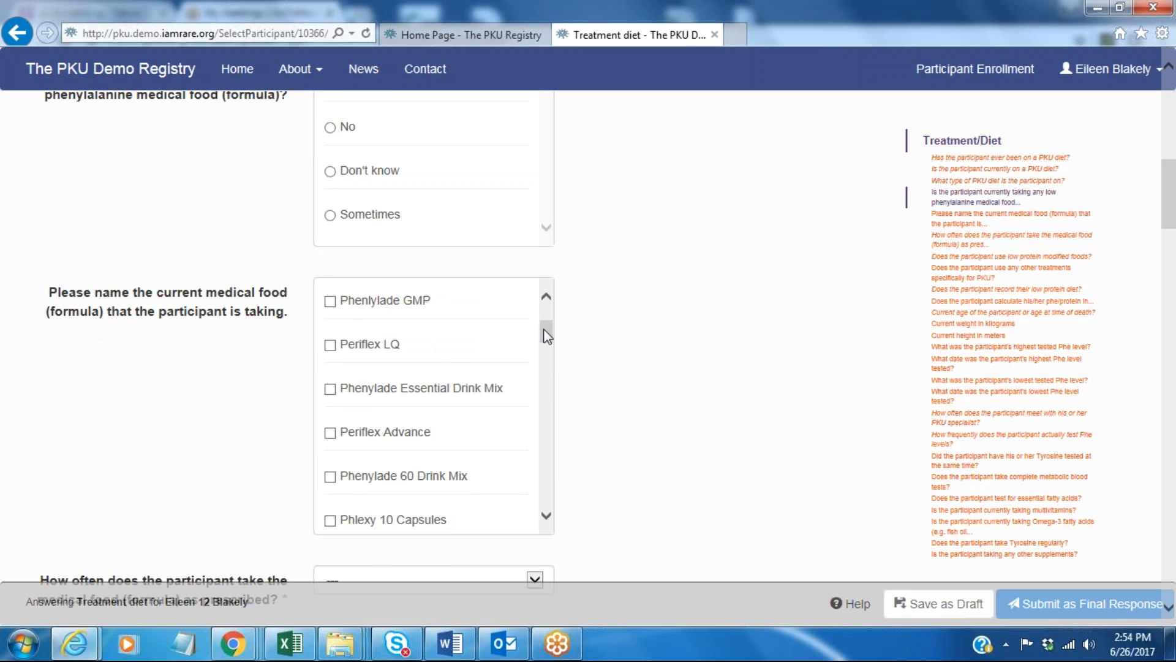
pyautogui.click(330, 388)
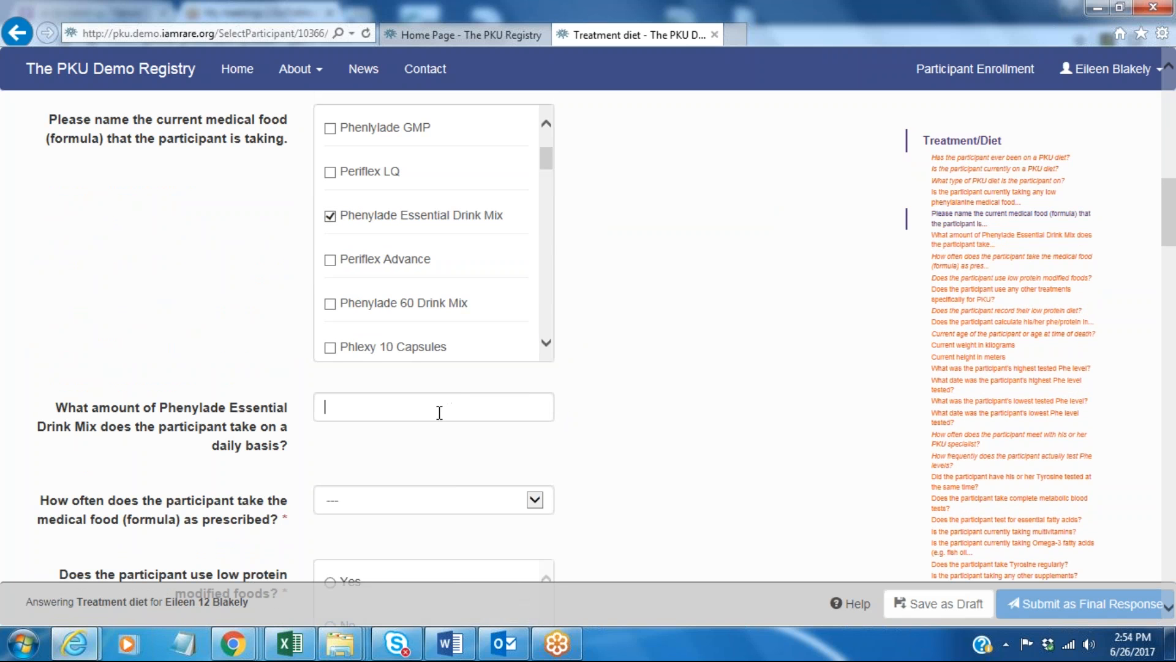
pyautogui.write('100 grams')
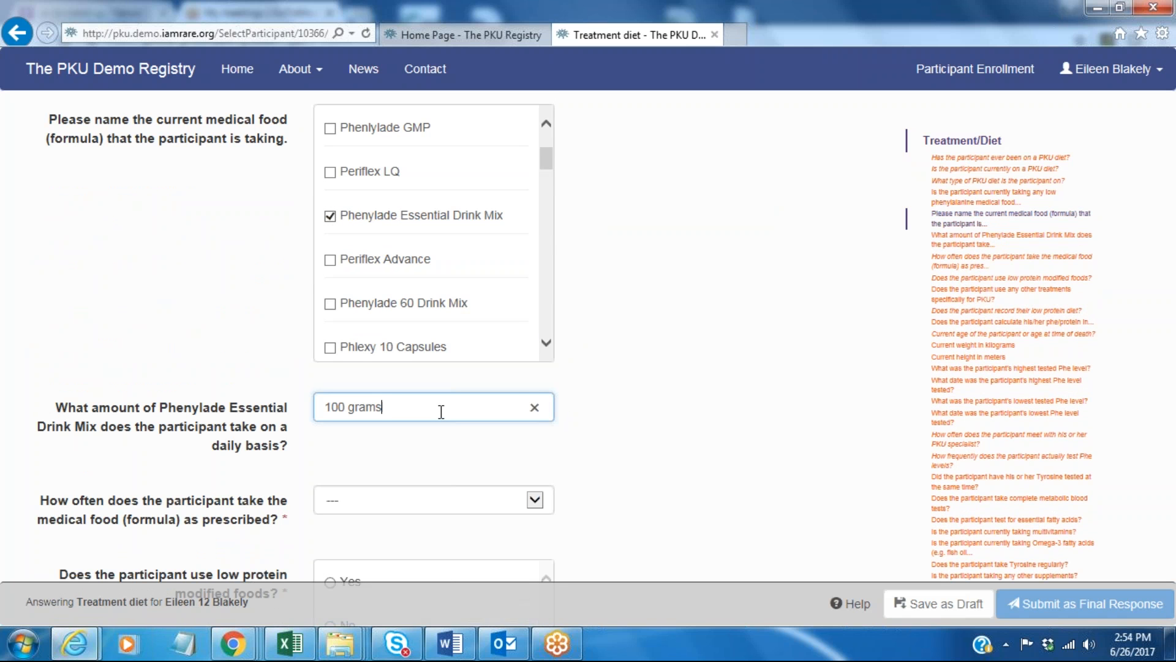
pyautogui.scroll(-3)
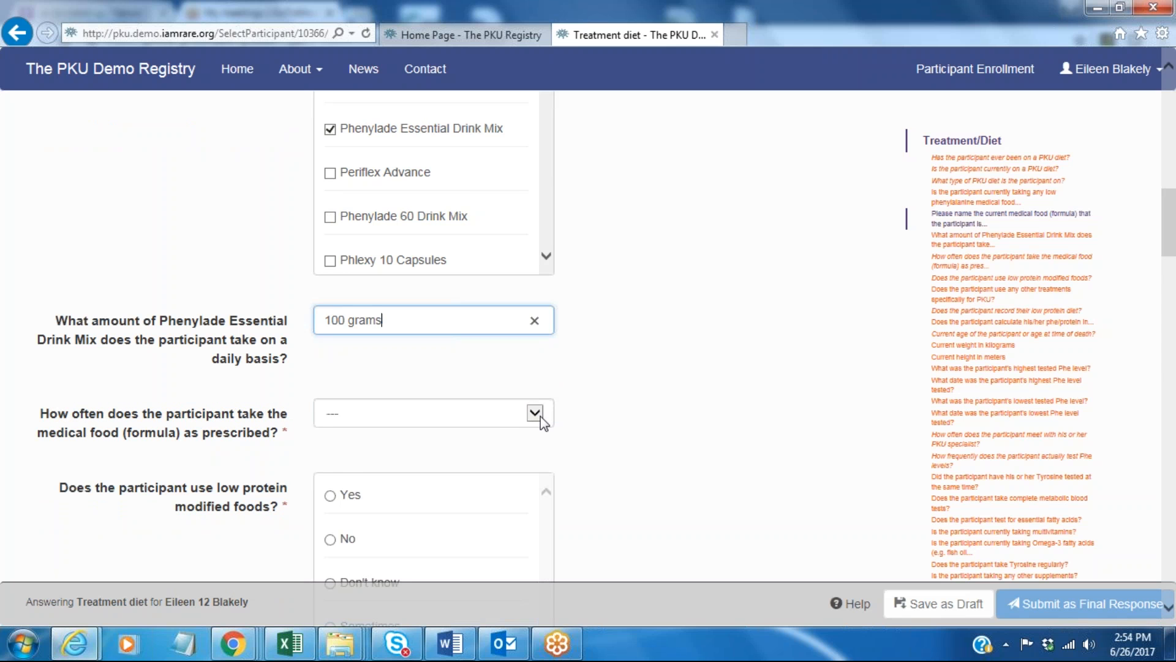
# Answer Always for taking formula as prescribed.
pyautogui.click(535, 413)
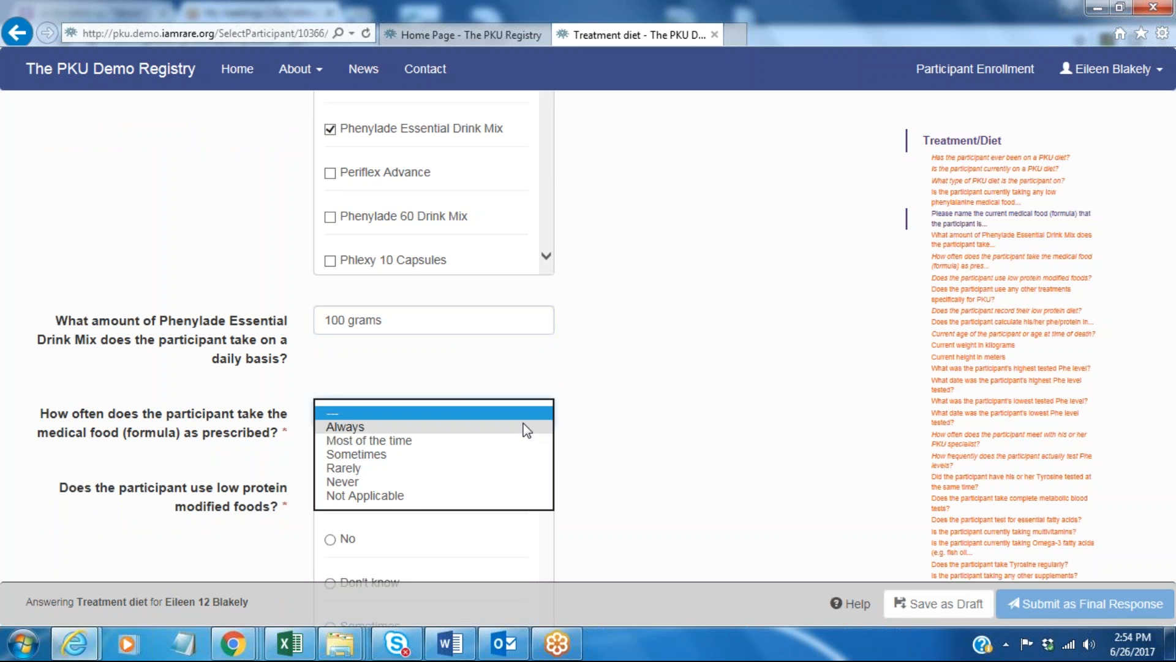
pyautogui.click(345, 427)
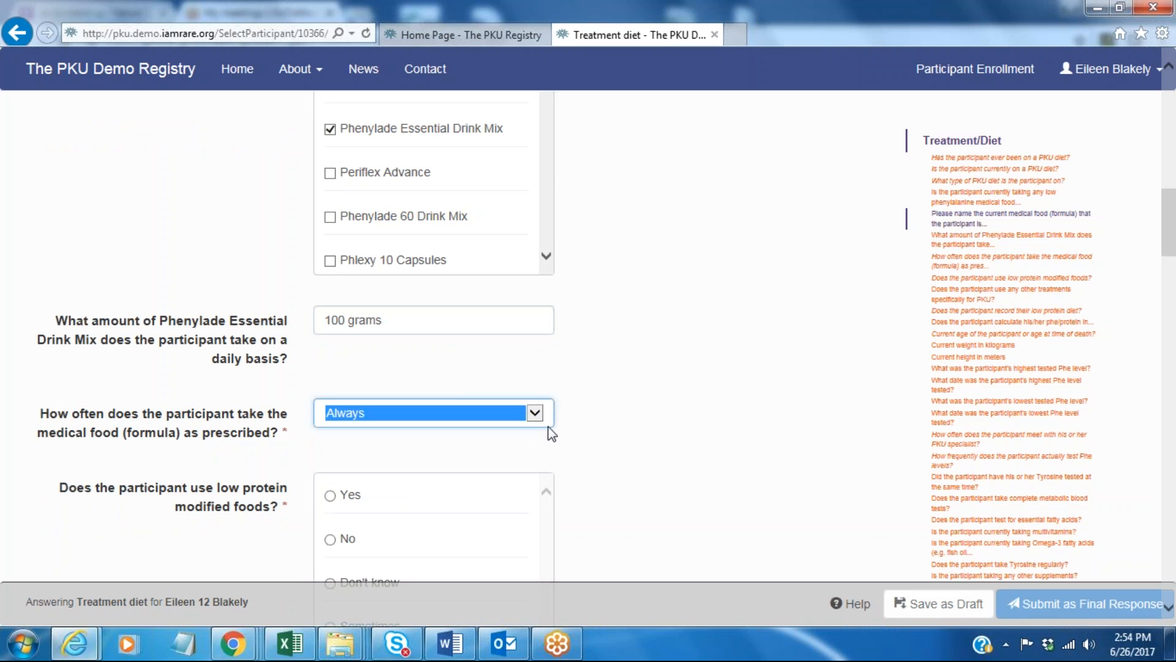
pyautogui.scroll(-3)
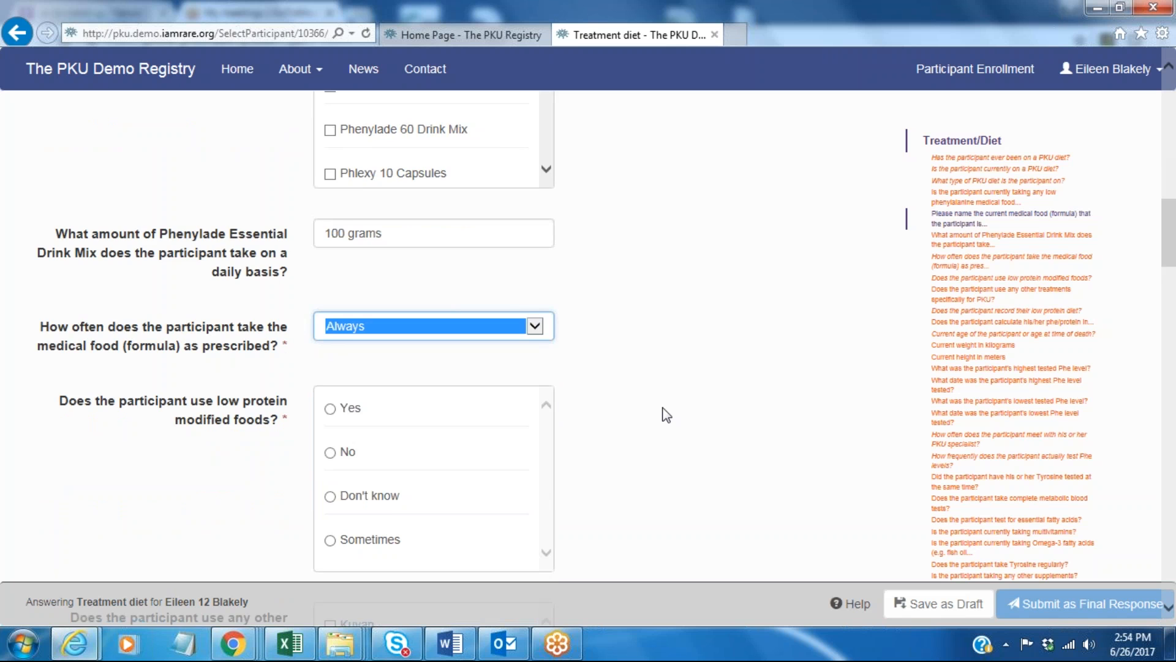
# Answer Yes to using low protein modified foods, ticking Pasta and Breads.
pyautogui.scroll(-3)
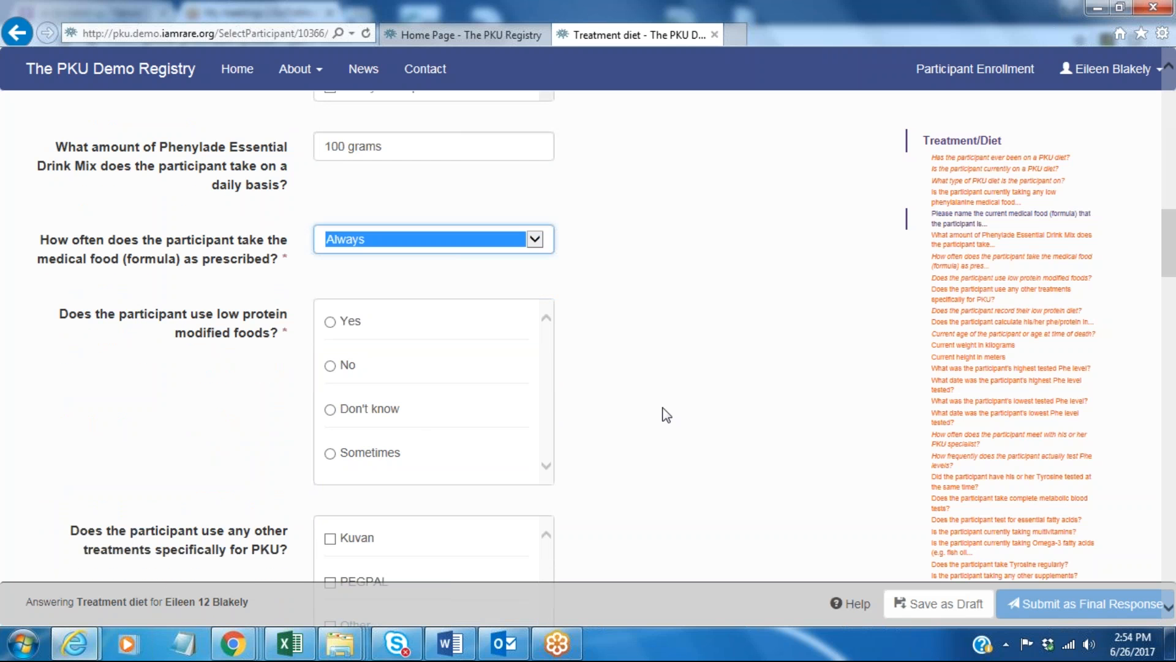
pyautogui.moveTo(651, 413)
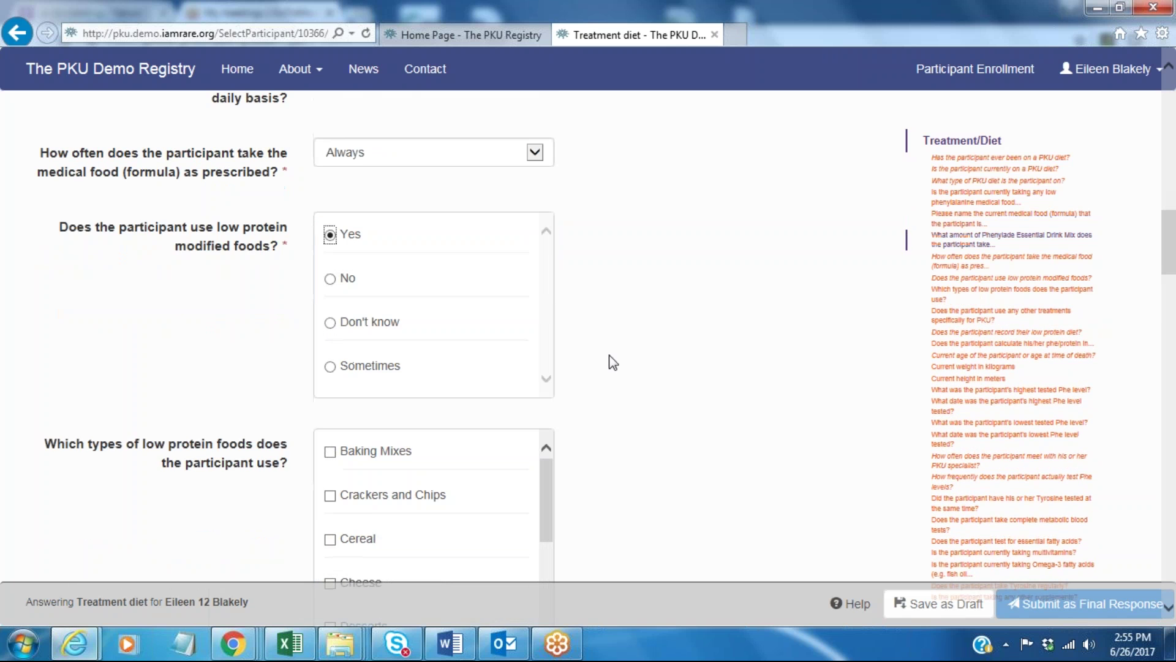
pyautogui.scroll(-3)
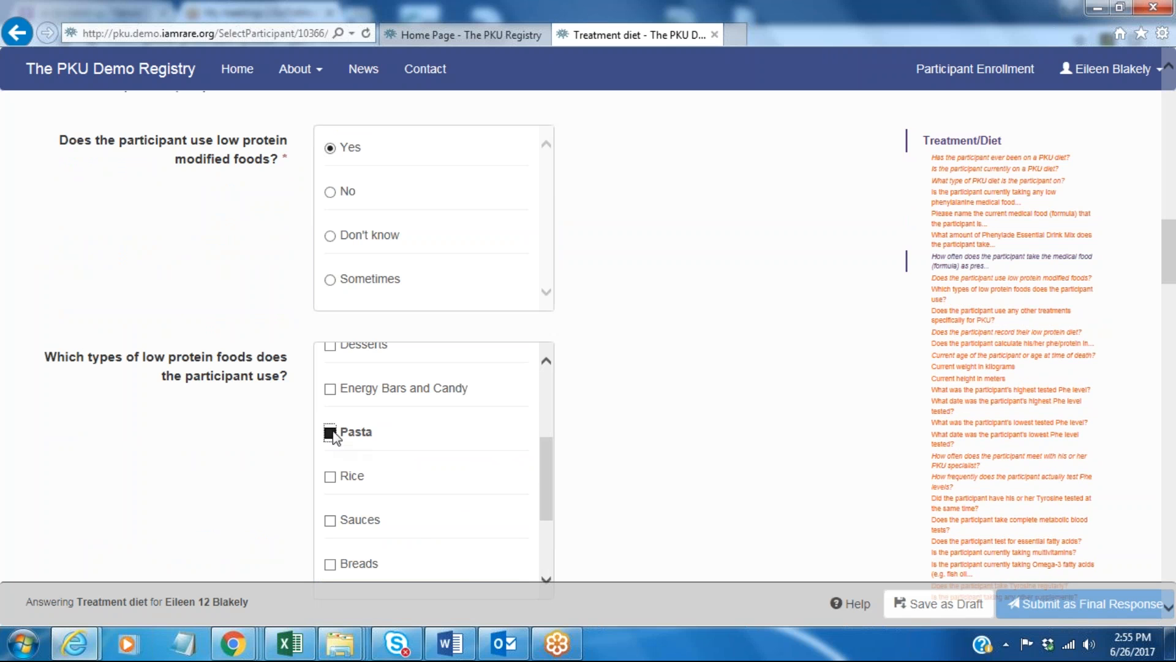
pyautogui.click(329, 432)
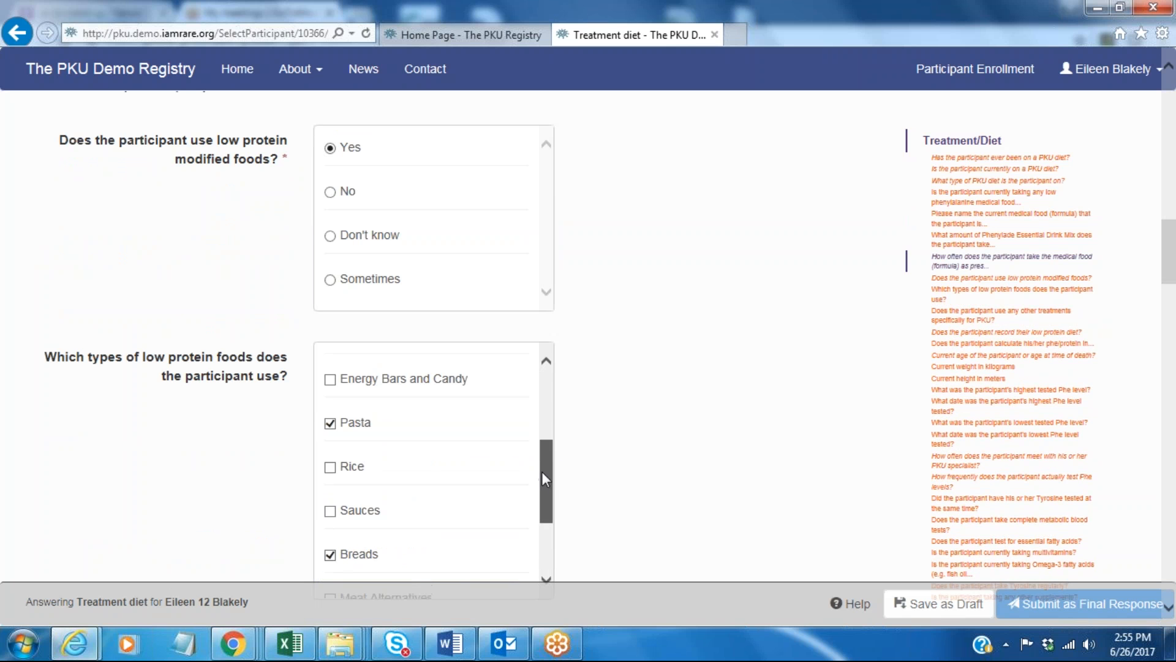
pyautogui.scroll(-3)
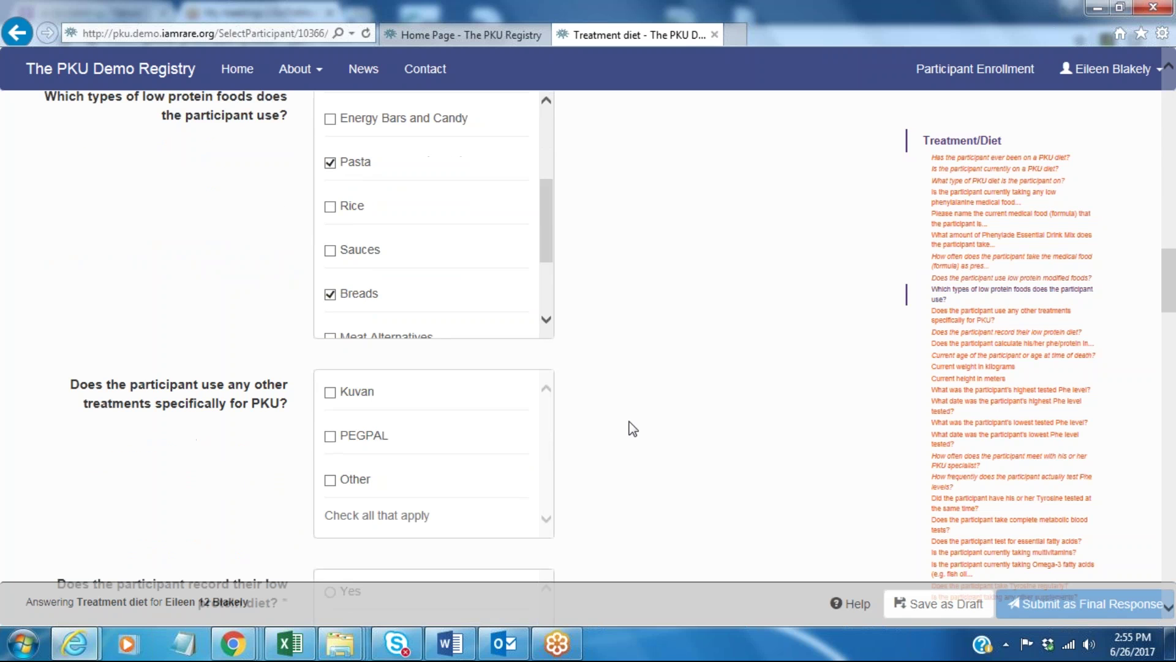
pyautogui.moveTo(674, 420)
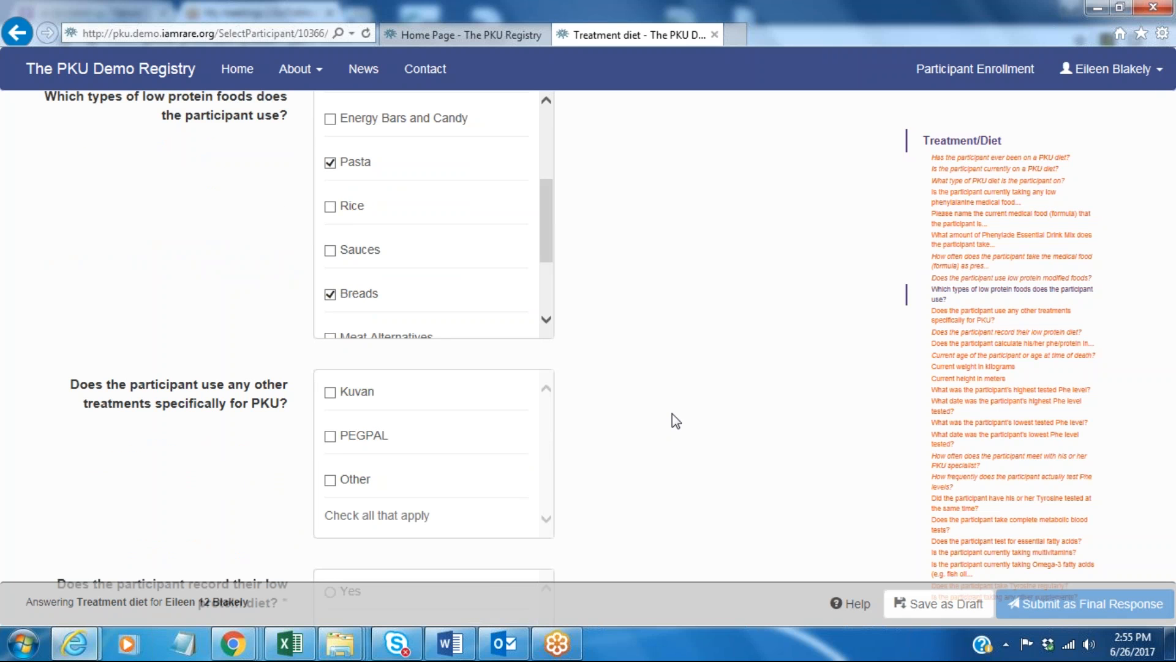
# Mark the low protein diet as recorded, calculated in Protein (g), with 10 g natural protein.
pyautogui.scroll(-3)
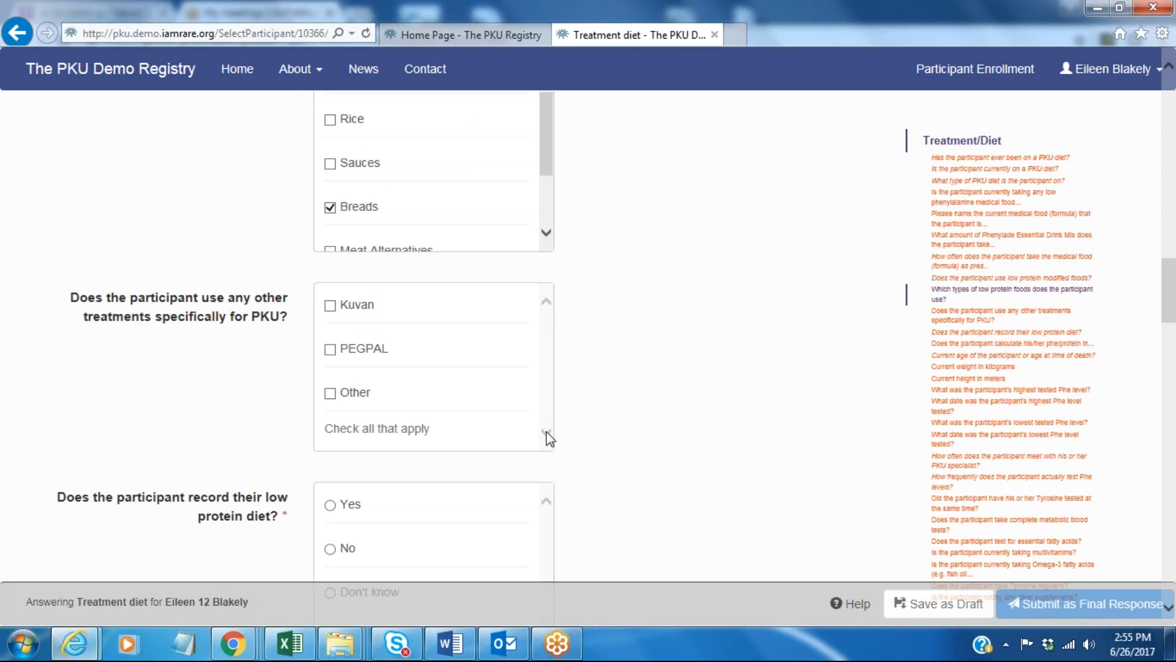
pyautogui.scroll(-3)
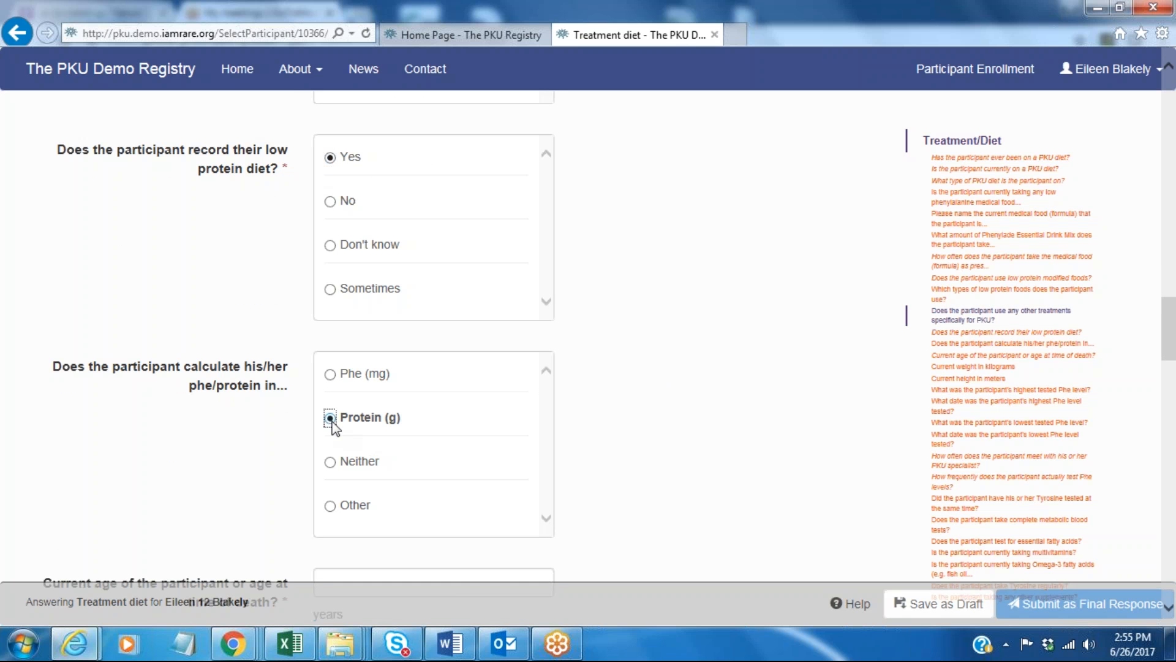
pyautogui.click(330, 417)
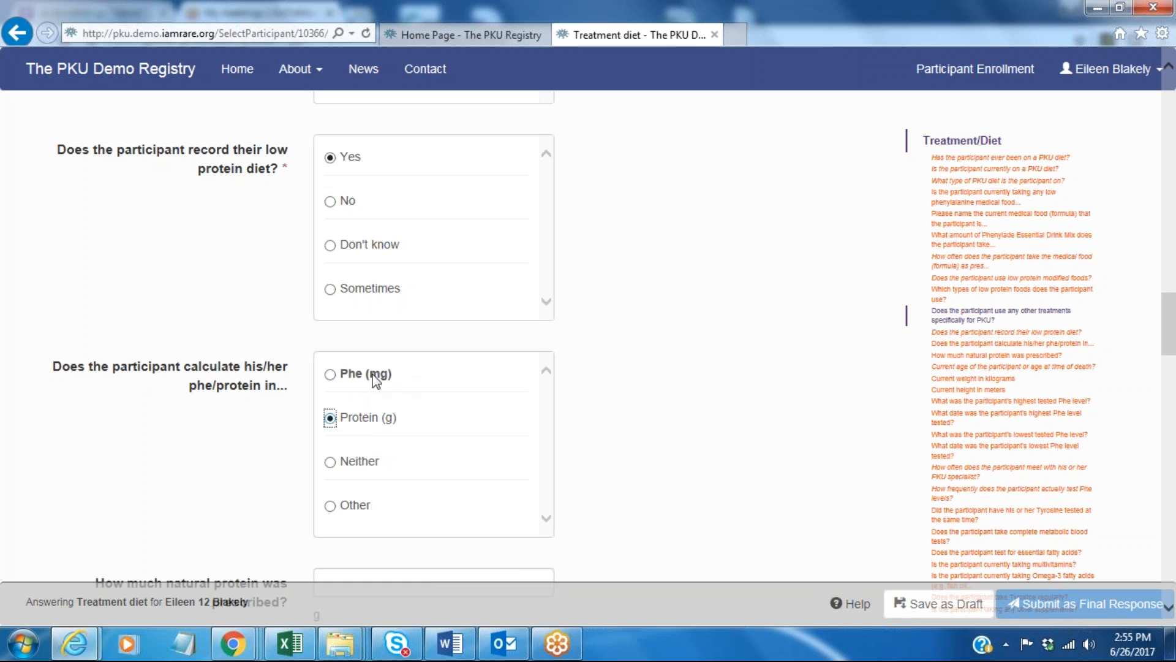
pyautogui.scroll(-3)
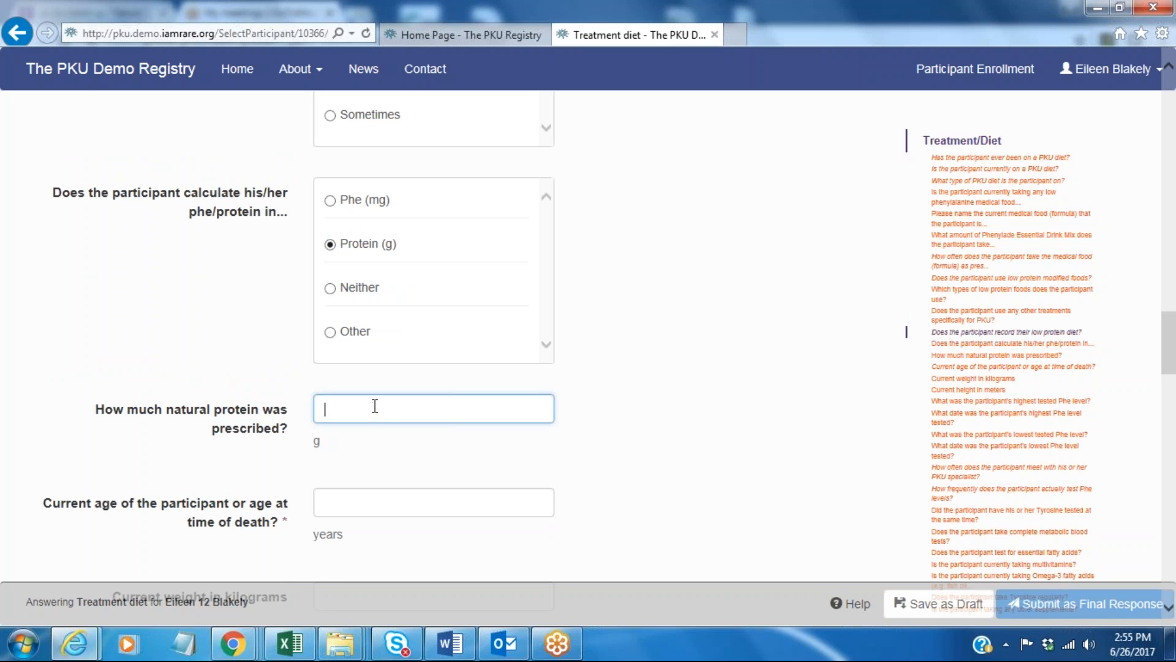
pyautogui.write('10')
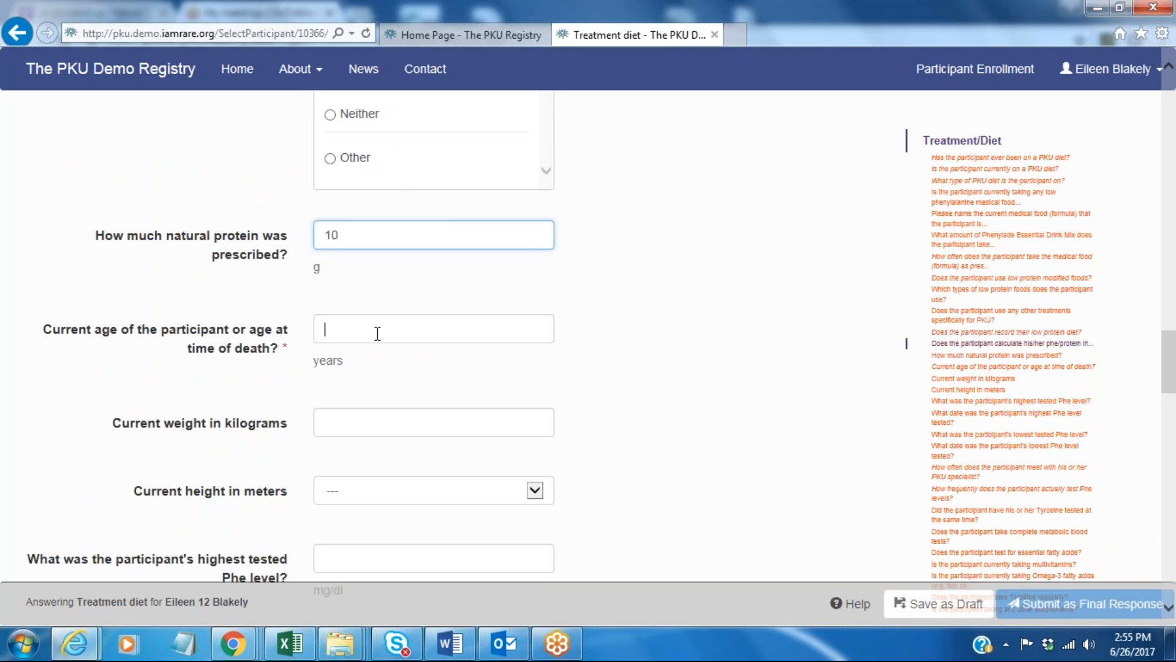
# Enter the participant's age 12 years, weight 20 kg and height 104 cm.
pyautogui.click(433, 328)
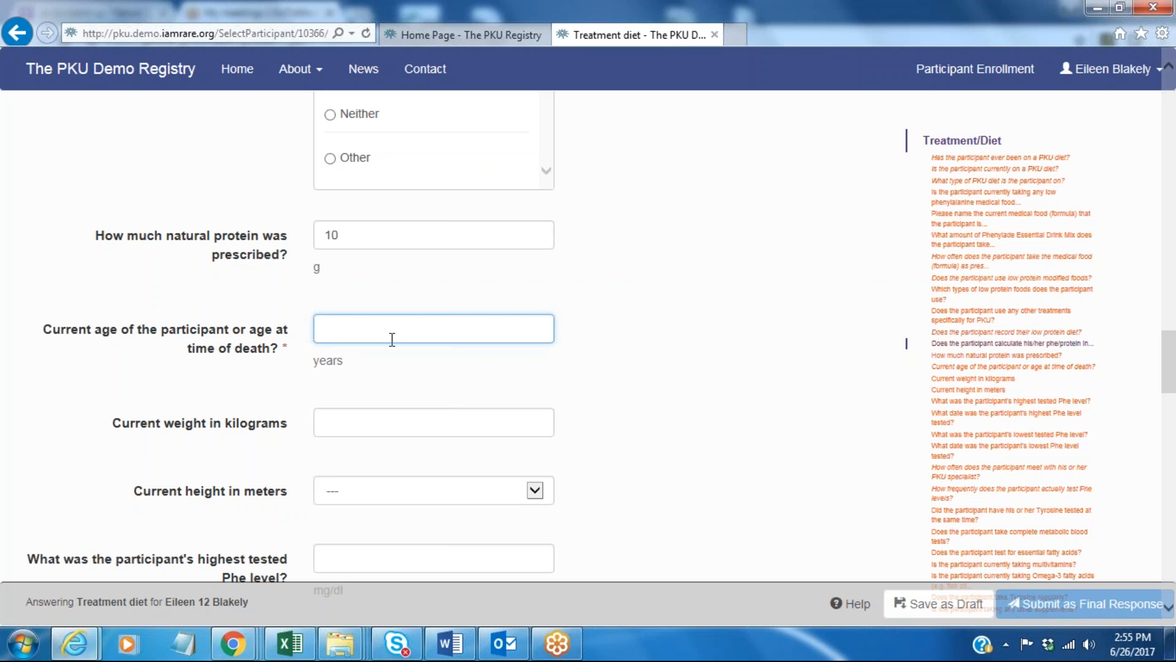
pyautogui.write('12')
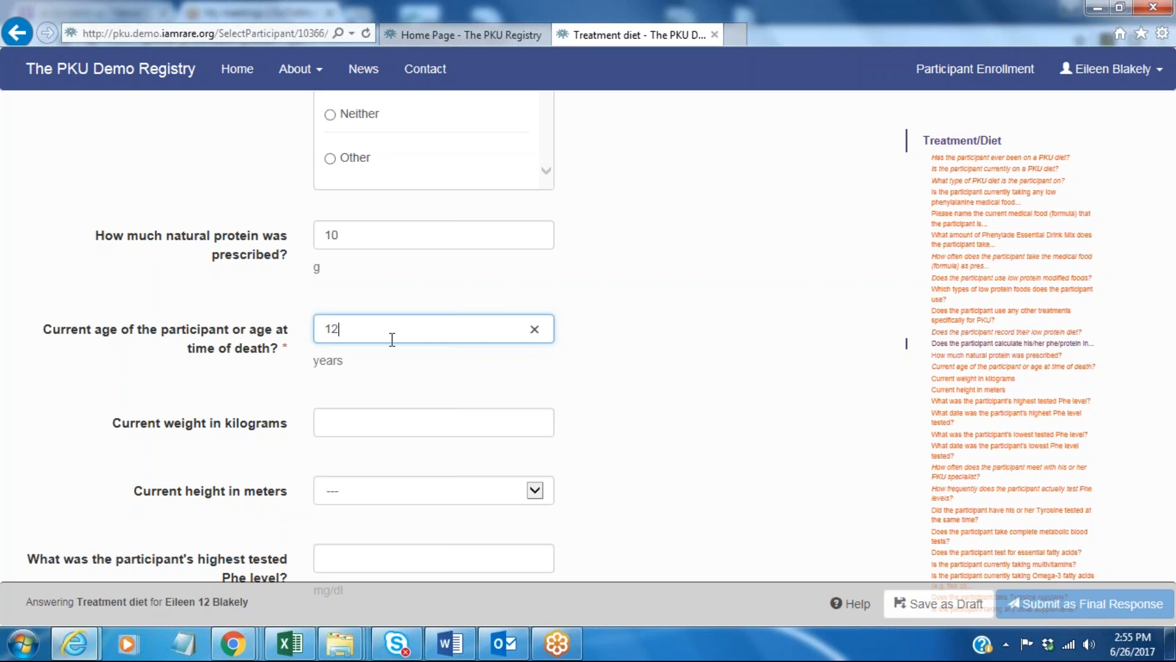
pyautogui.scroll(-3)
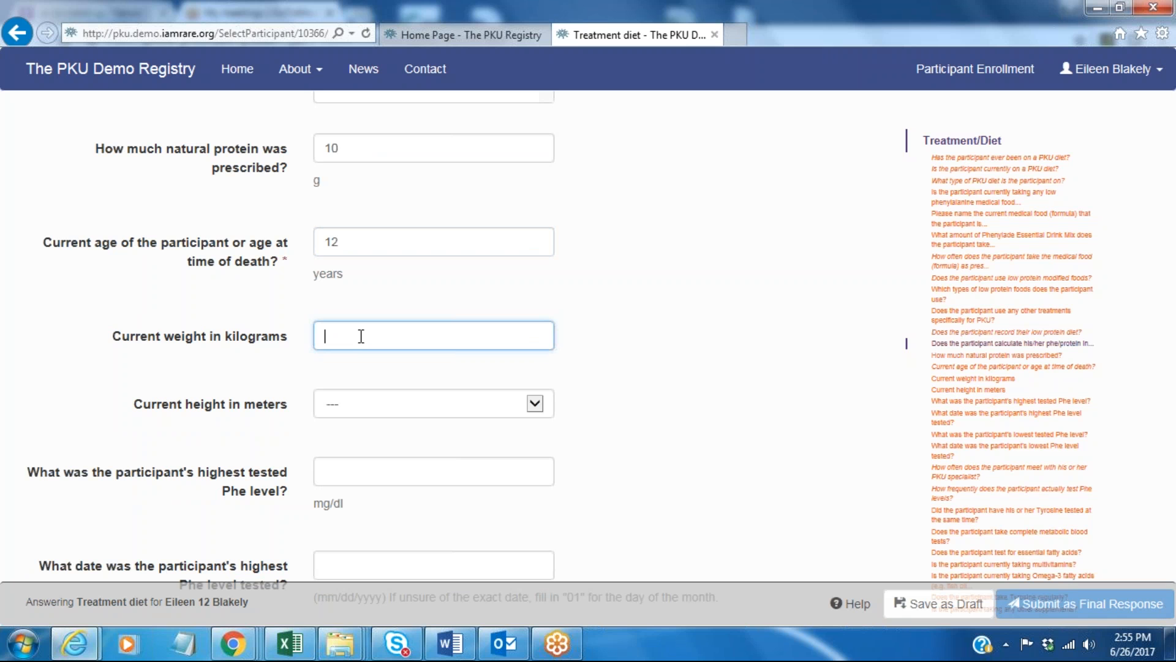
pyautogui.write('20')
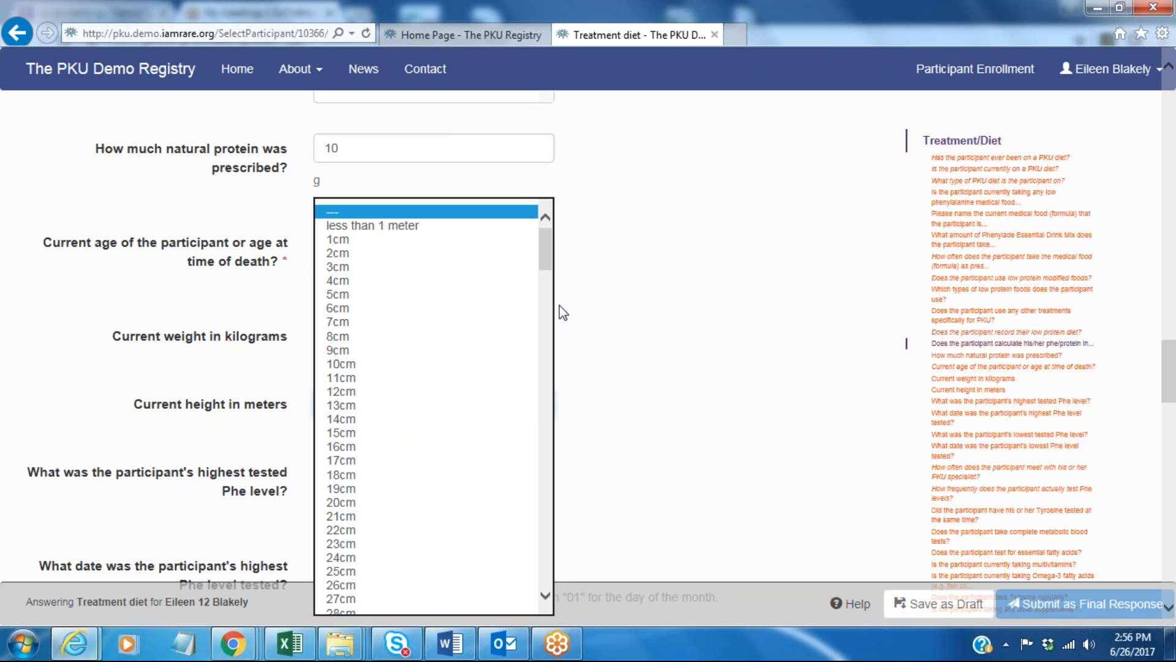
pyautogui.scroll(-3)
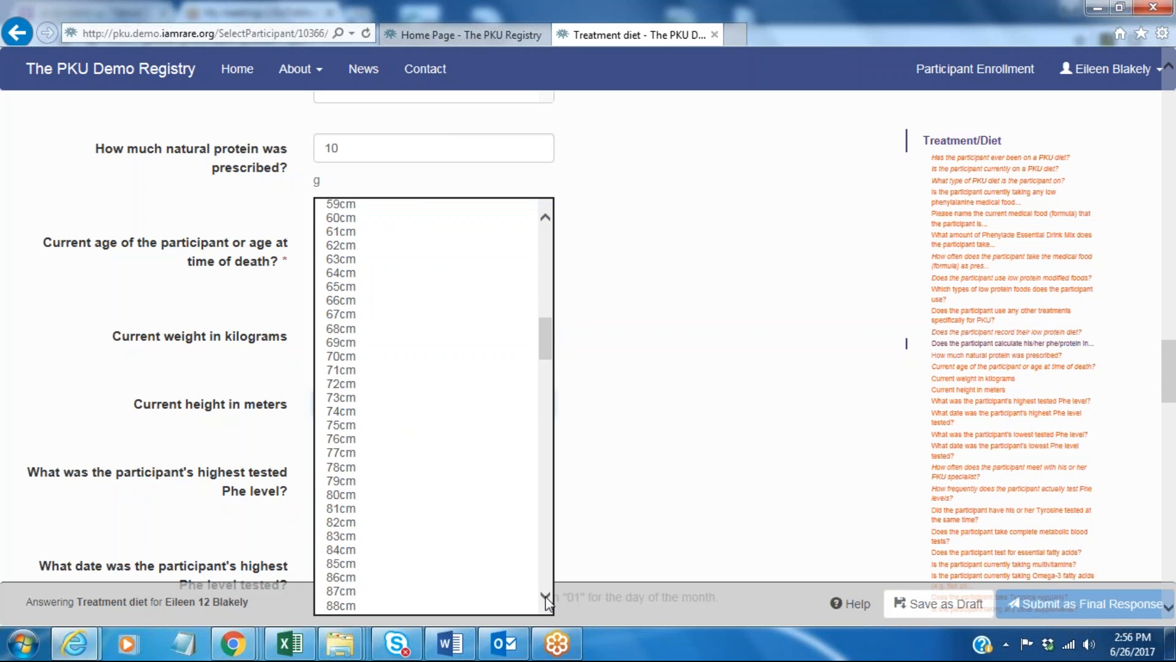
pyautogui.scroll(-3)
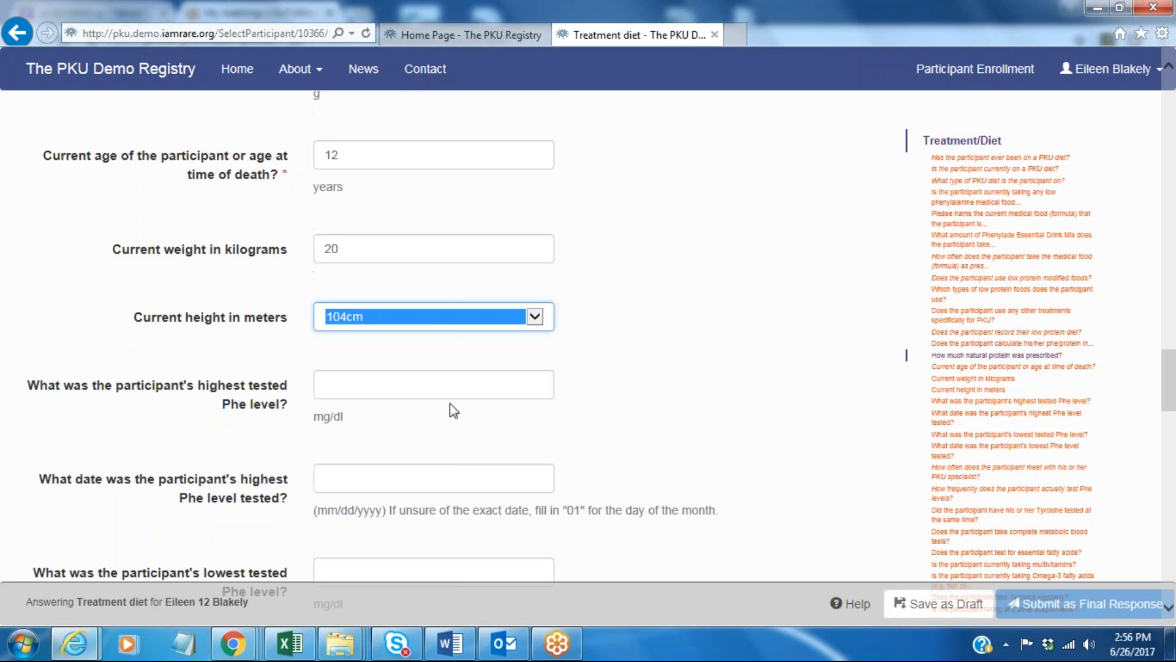
# Enter the highest tested Phe level, 19.8 mg/dl, dated 01/01/2001.
pyautogui.click(414, 384)
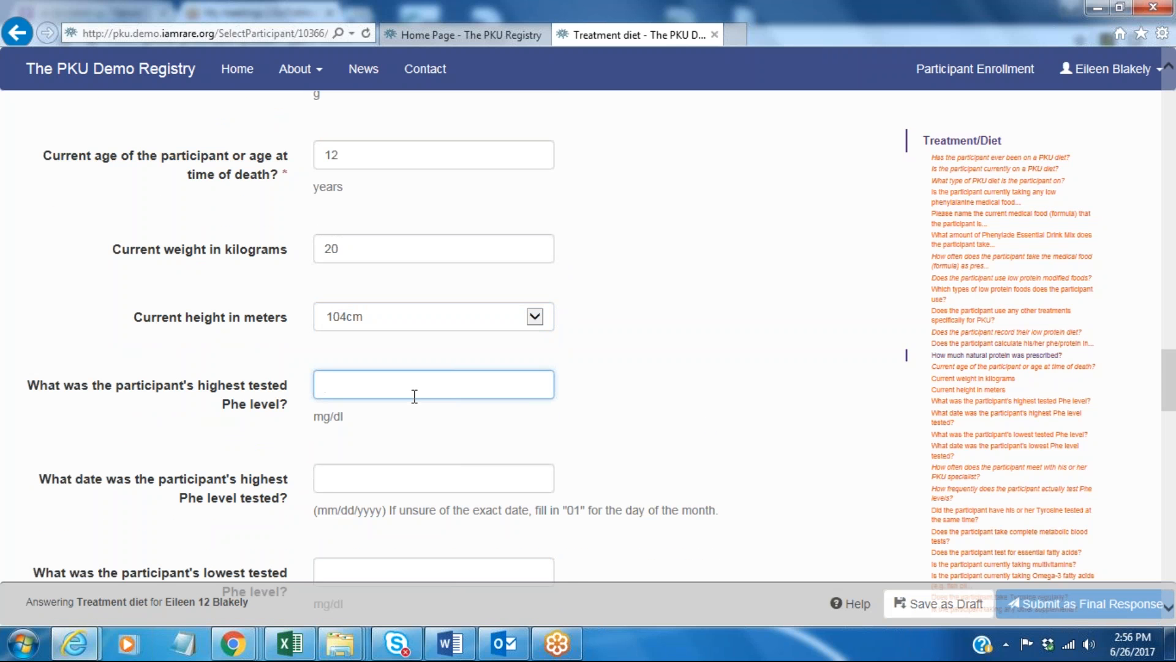
pyautogui.click(433, 384)
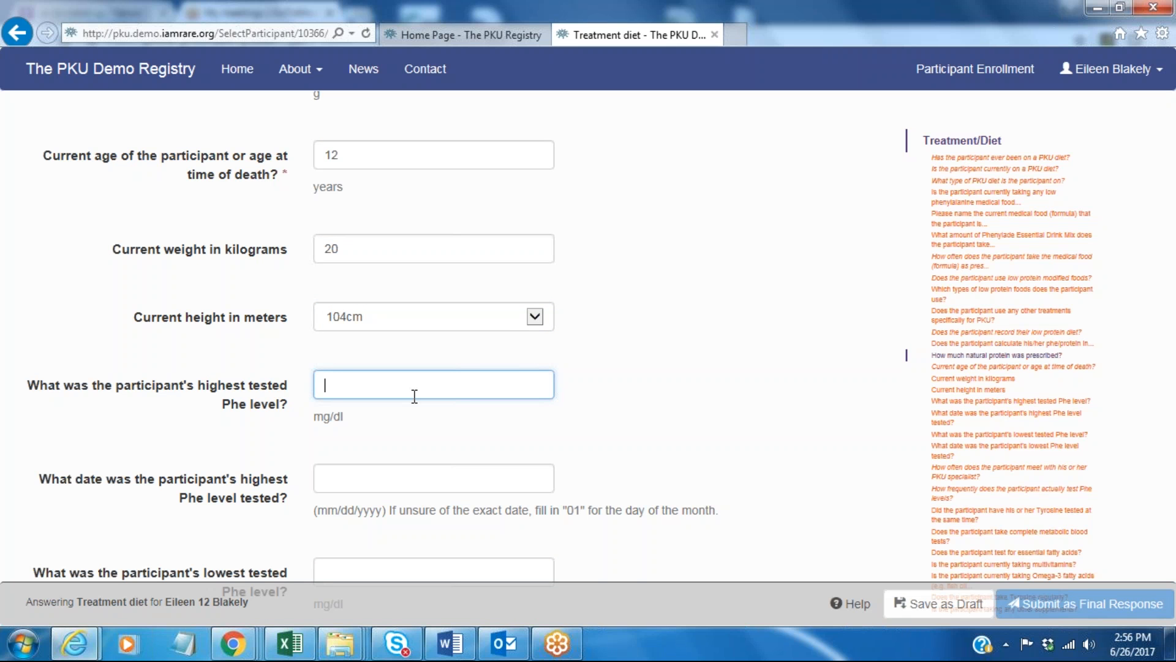
pyautogui.write('1')
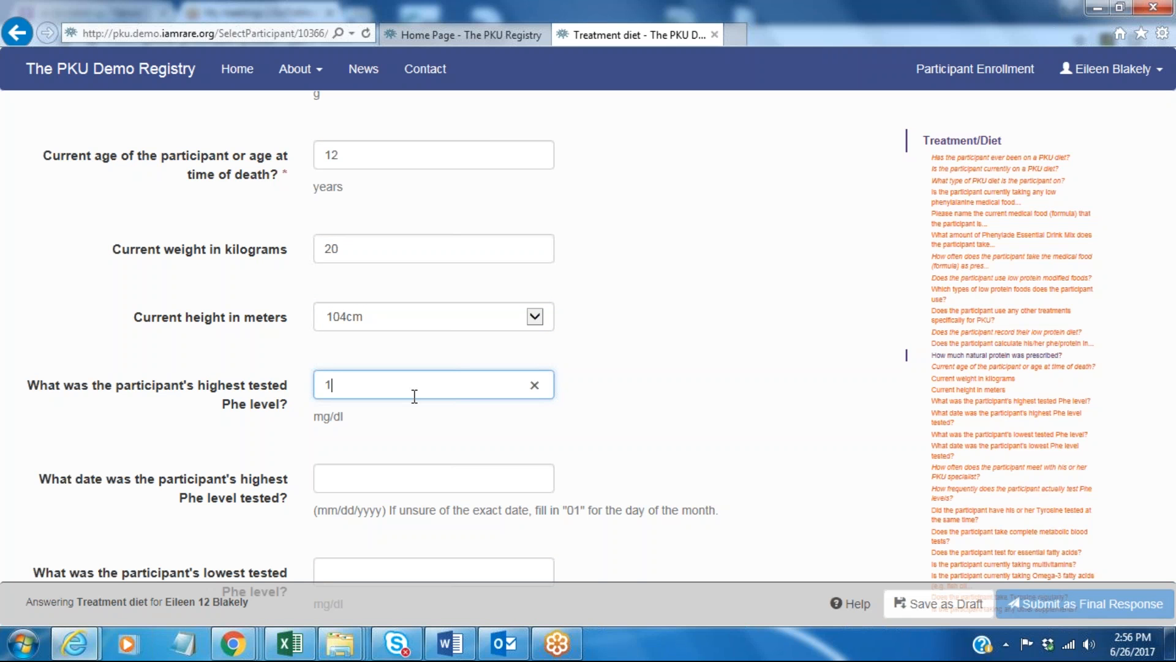
pyautogui.write('9.8')
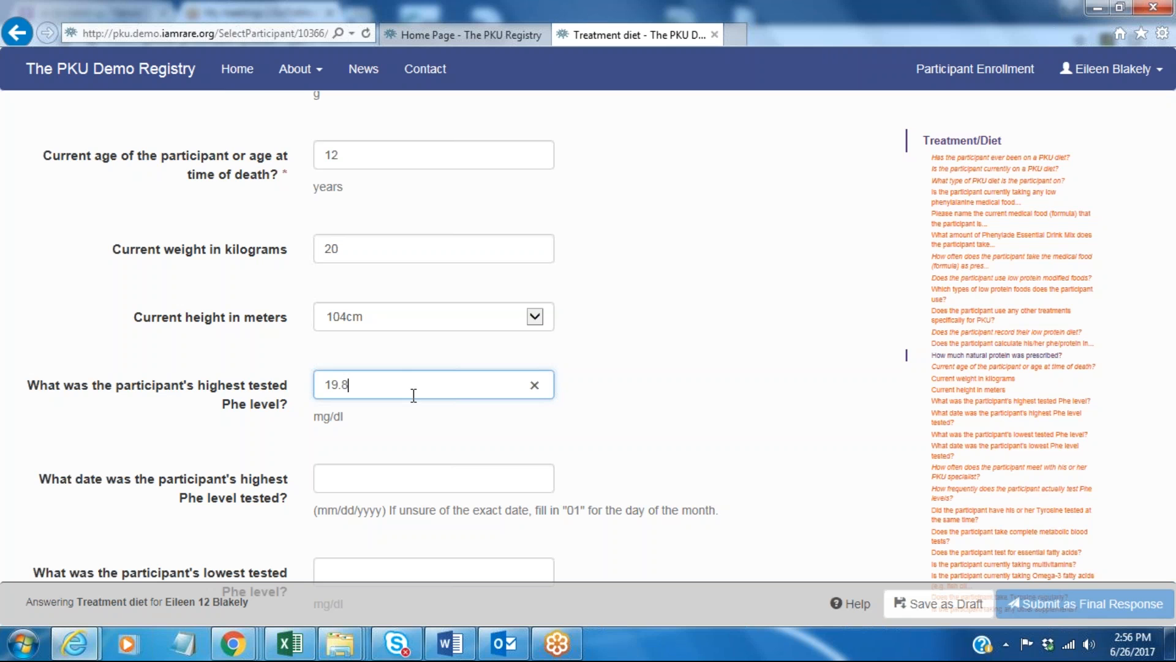
pyautogui.scroll(-3)
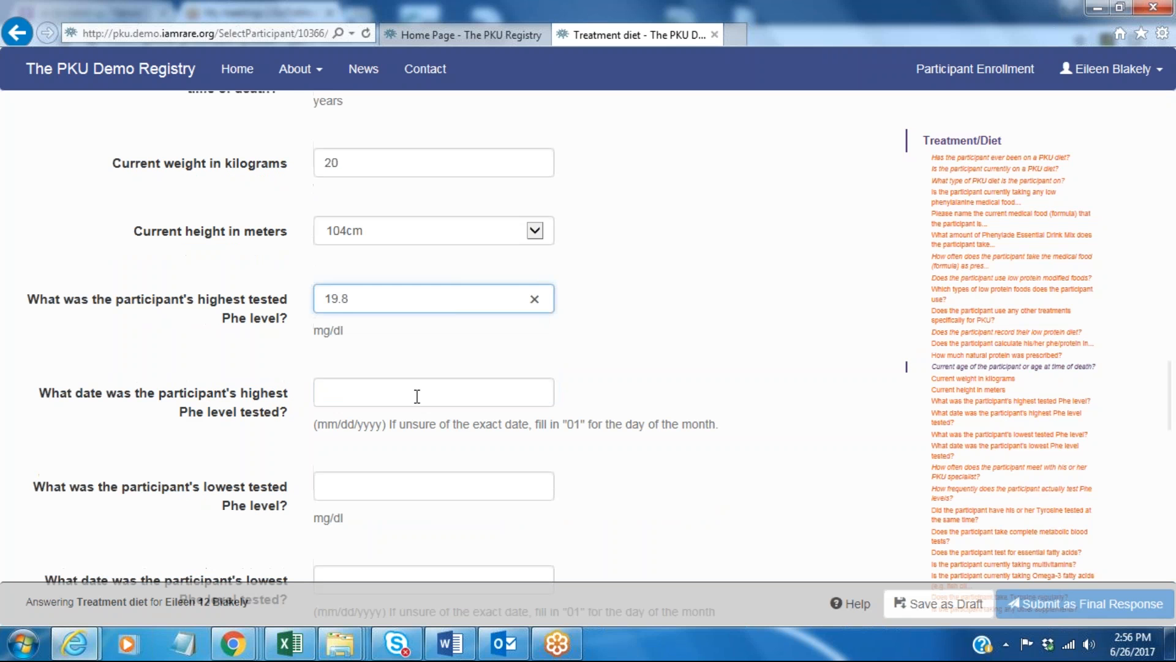
pyautogui.write('01/01/2001')
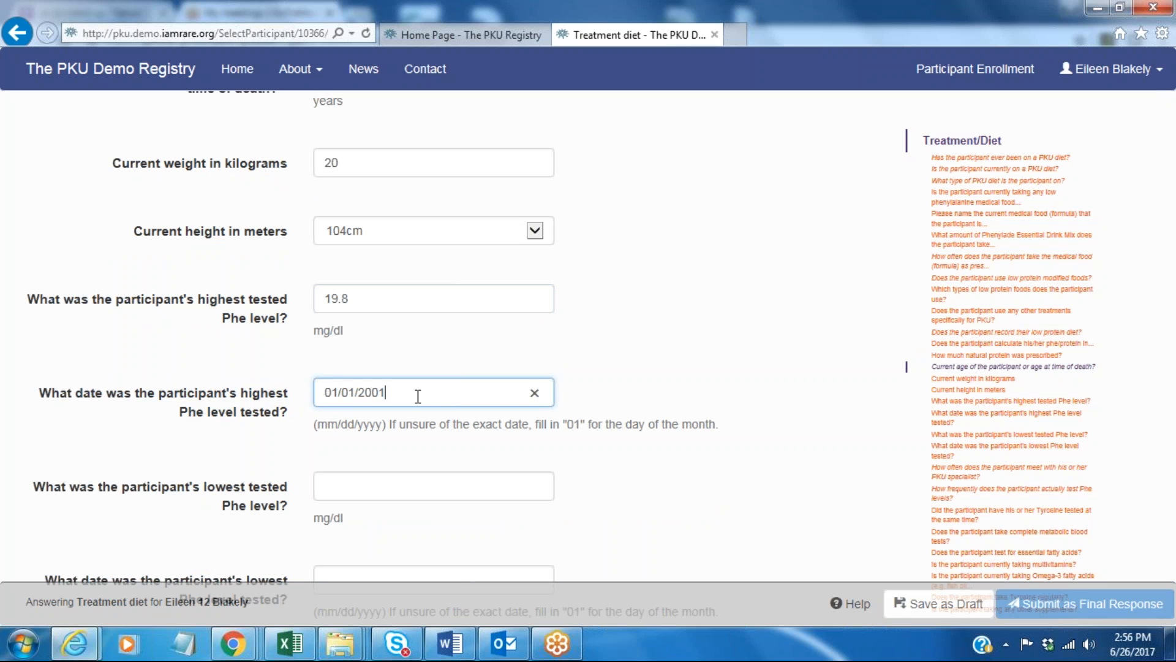
# Enter 0.5 mg/dl as the lowest tested Phe level.
pyautogui.click(433, 485)
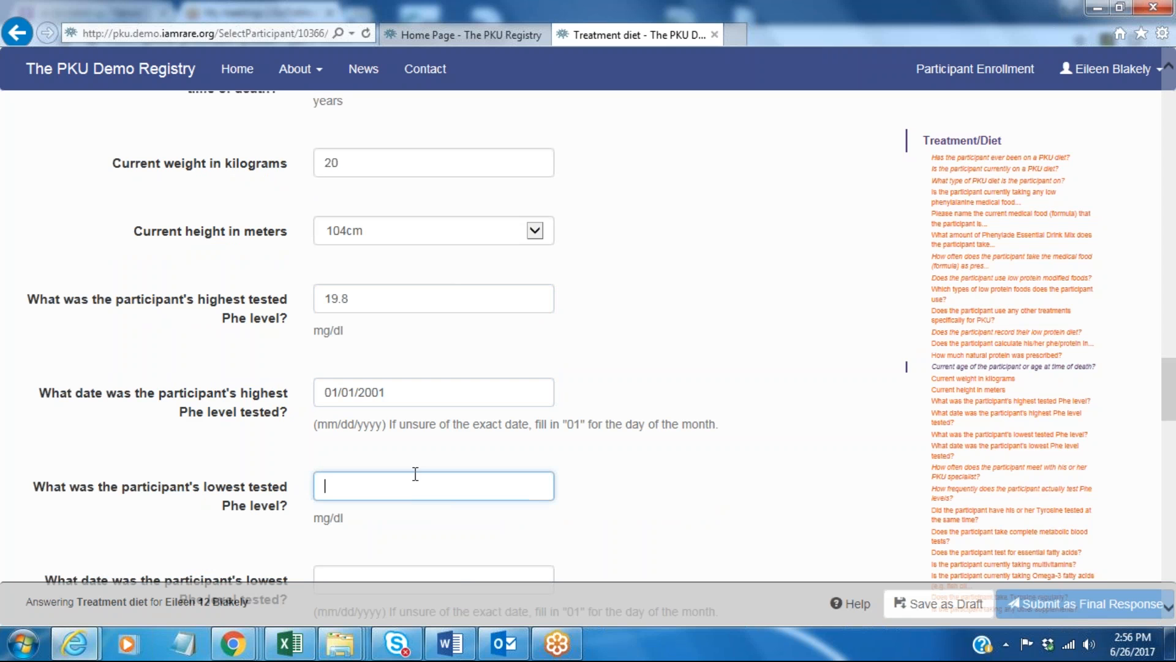
pyautogui.write('0.5')
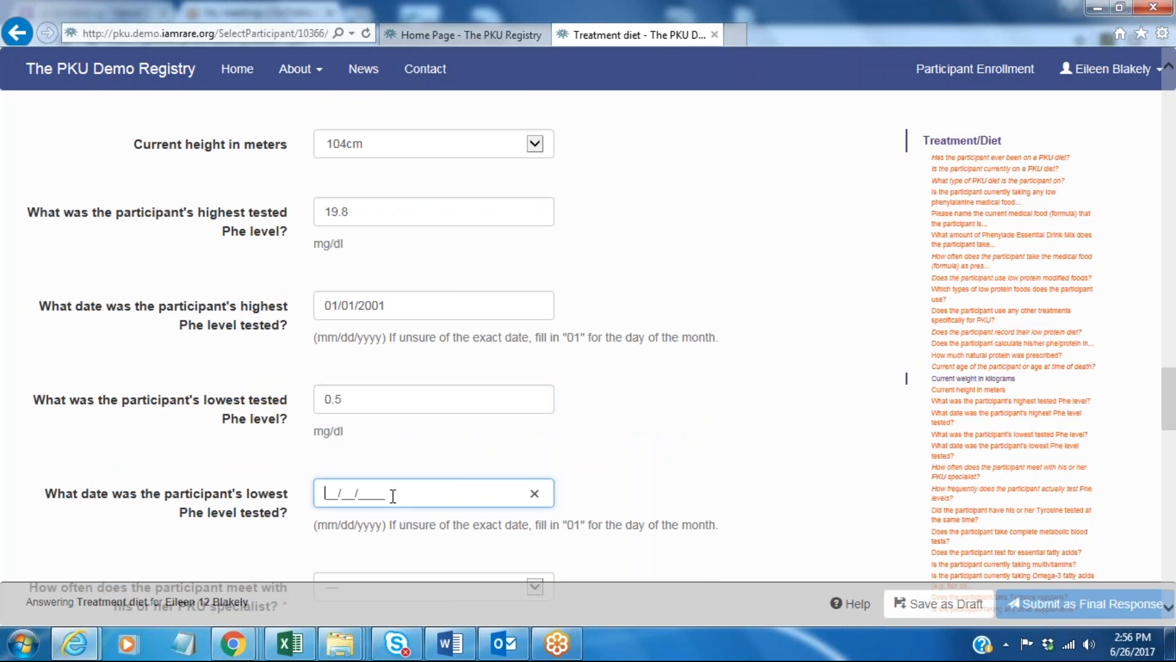
pyautogui.scroll(-3)
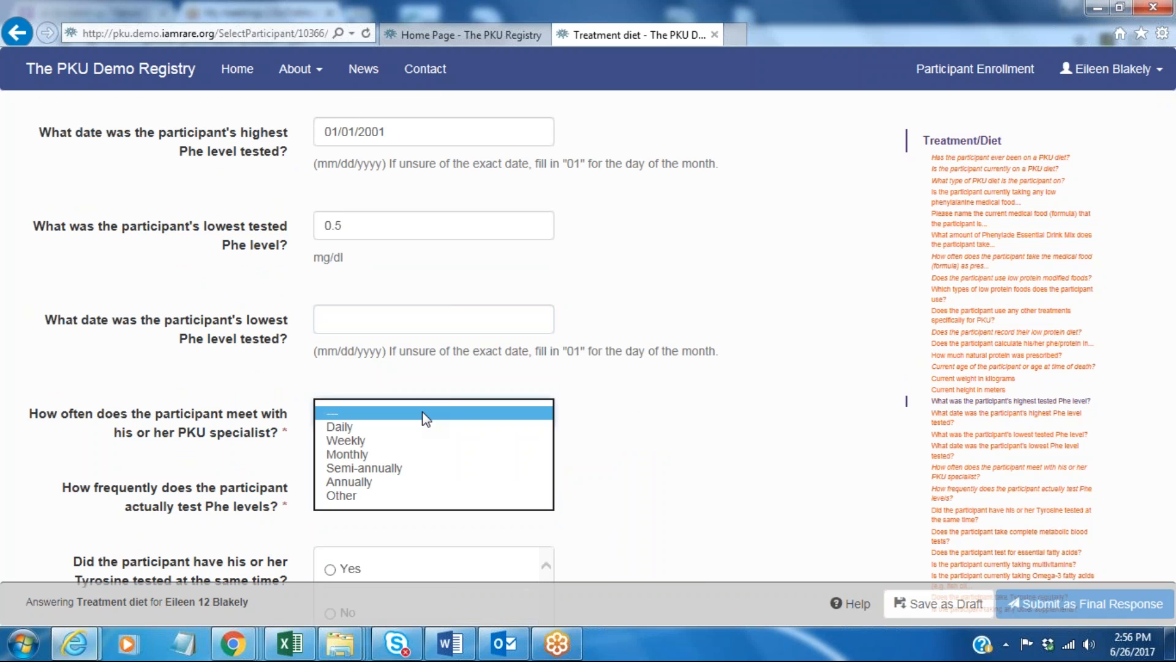
pyautogui.moveTo(403, 474)
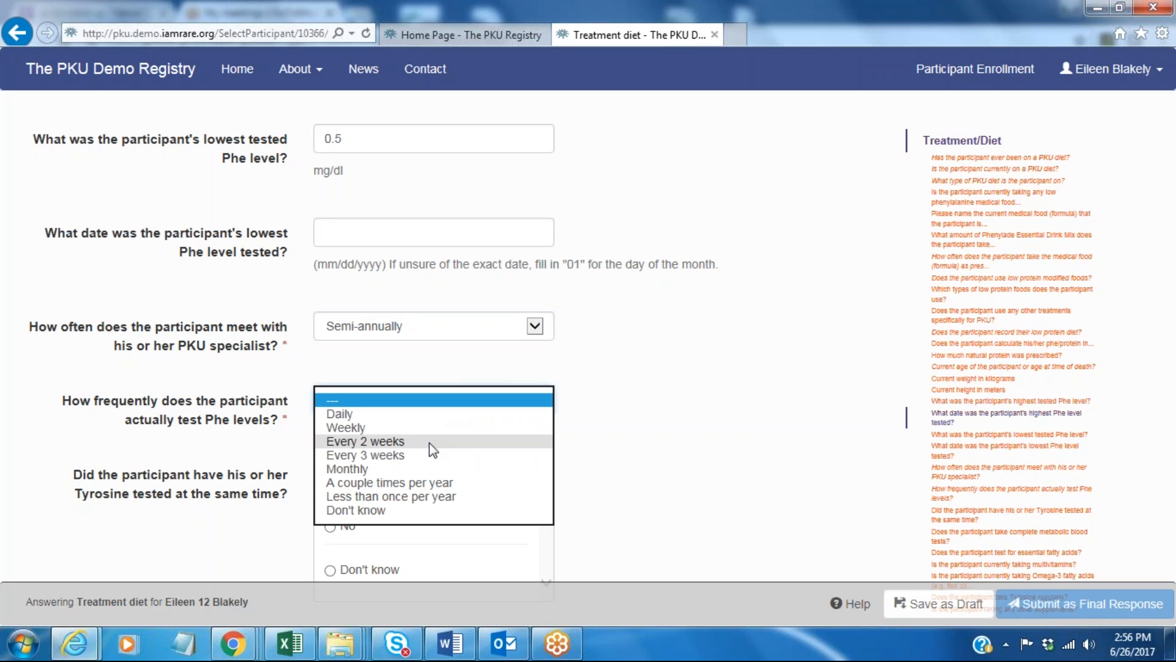
# Set specialist visits to Semi-annually, Phe testing to Monthly, and tyrosine co-testing to Don't know.
pyautogui.click(347, 468)
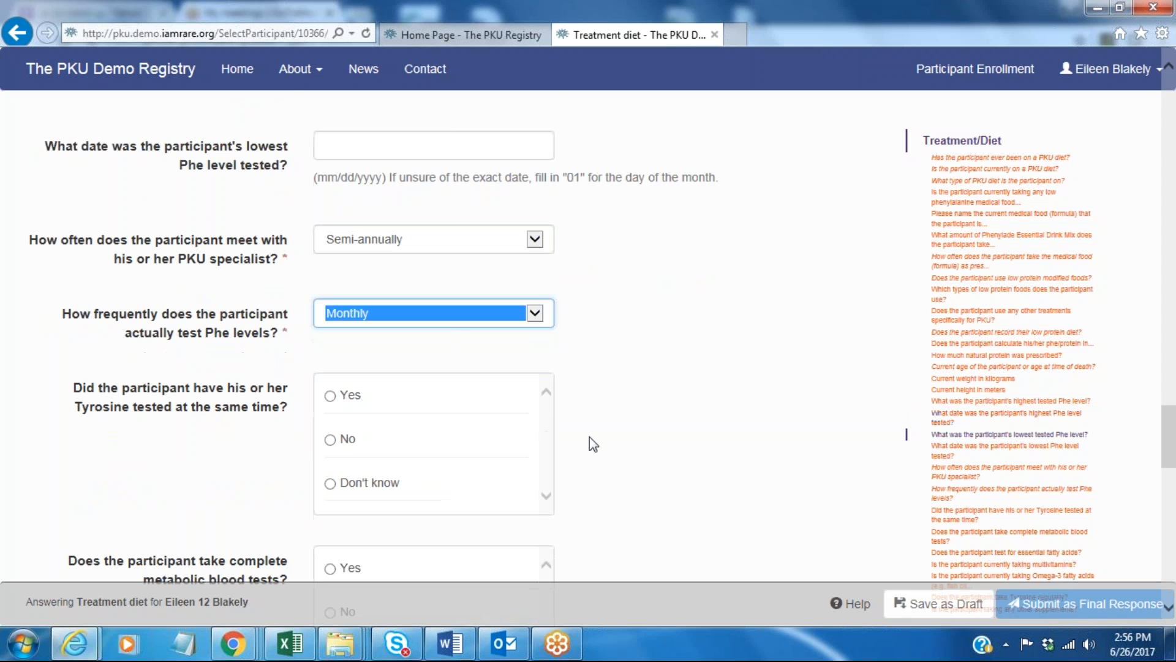
pyautogui.moveTo(577, 320)
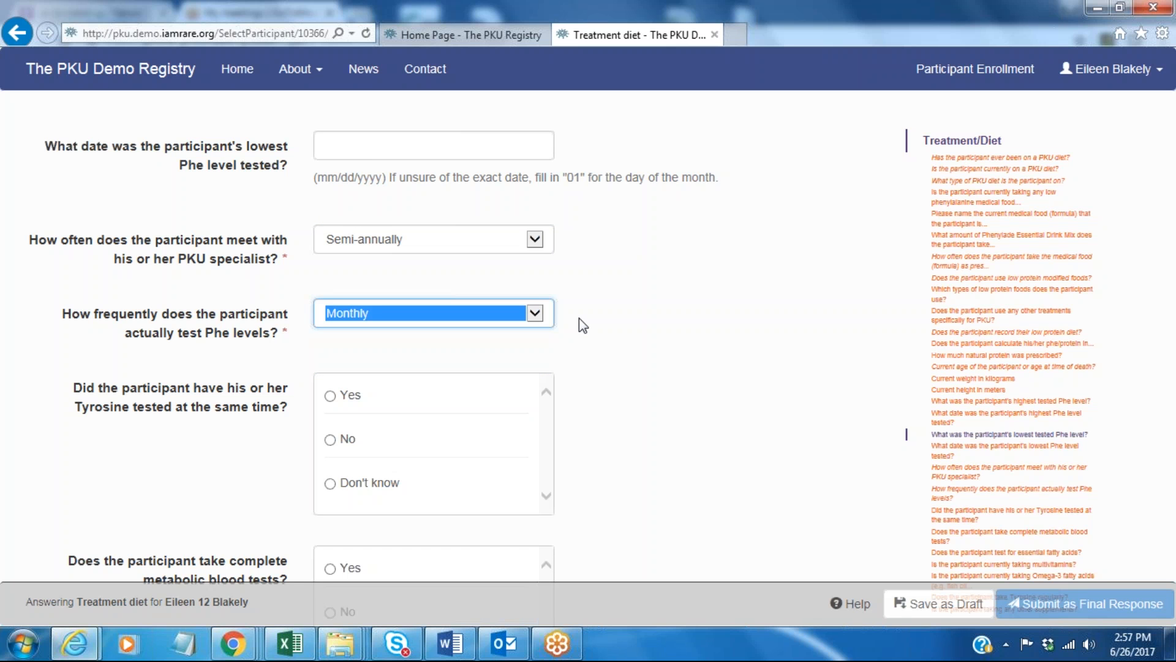
pyautogui.click(329, 483)
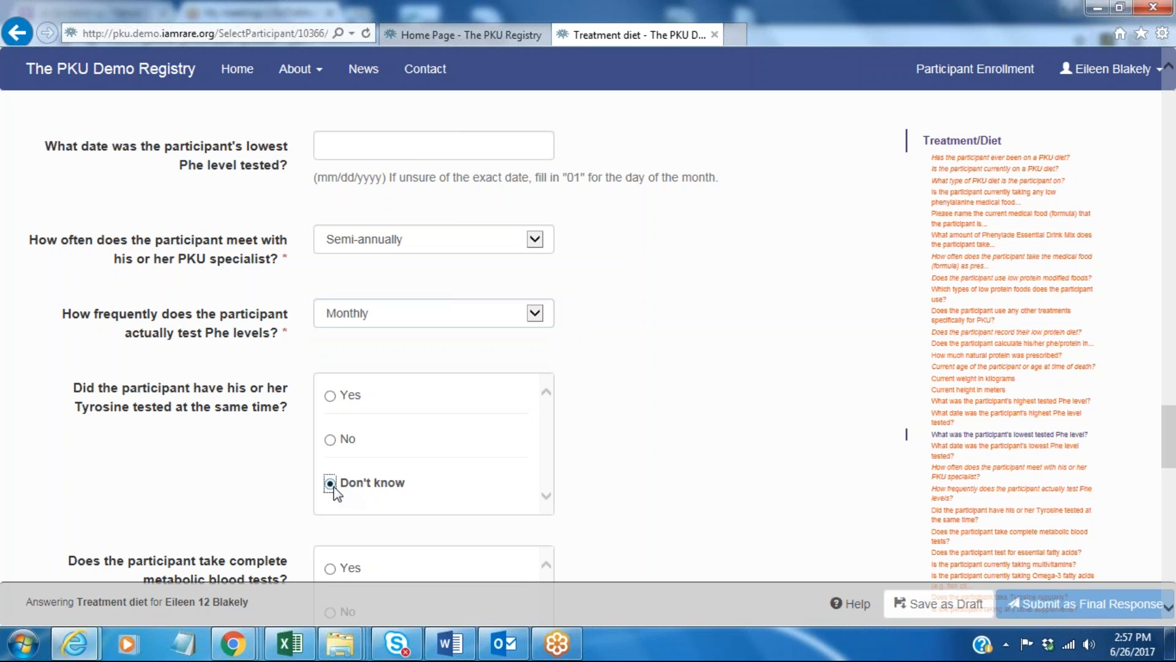
pyautogui.scroll(-3)
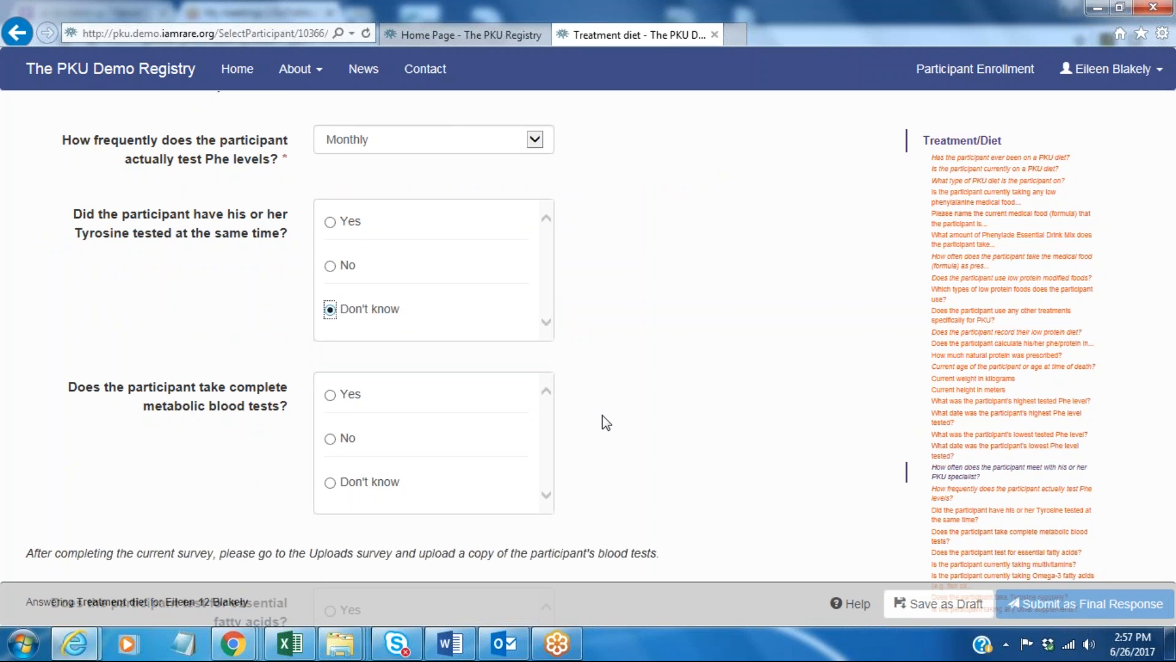
pyautogui.moveTo(616, 423)
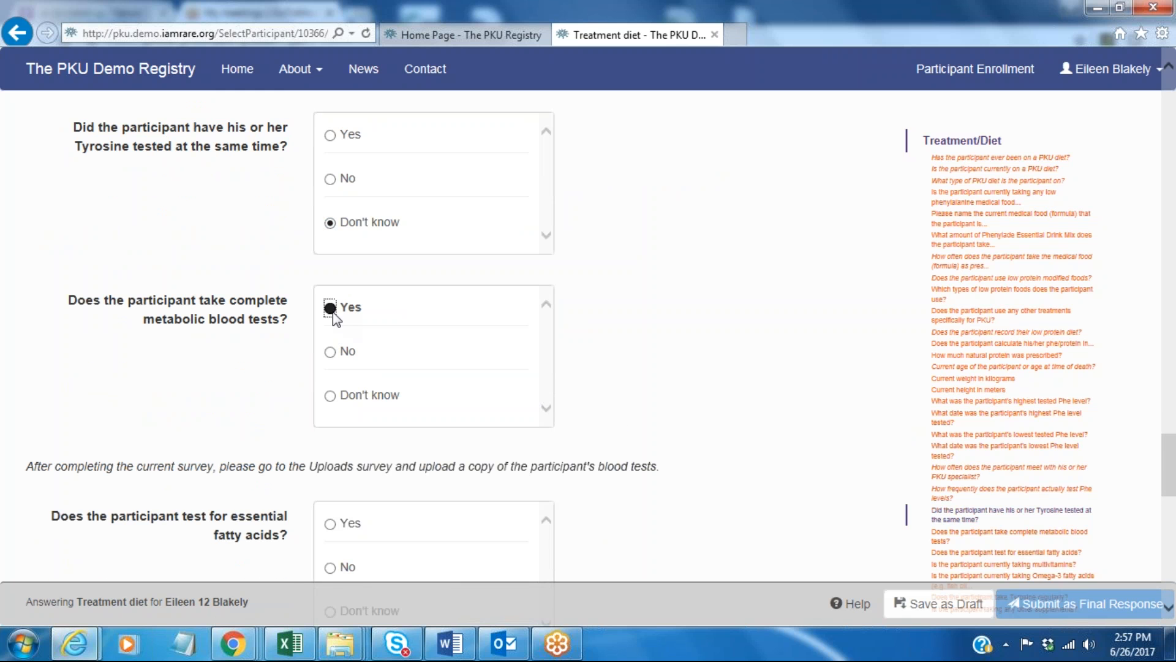
# Answer Yes to complete metabolic blood tests, received Annually.
pyautogui.click(329, 307)
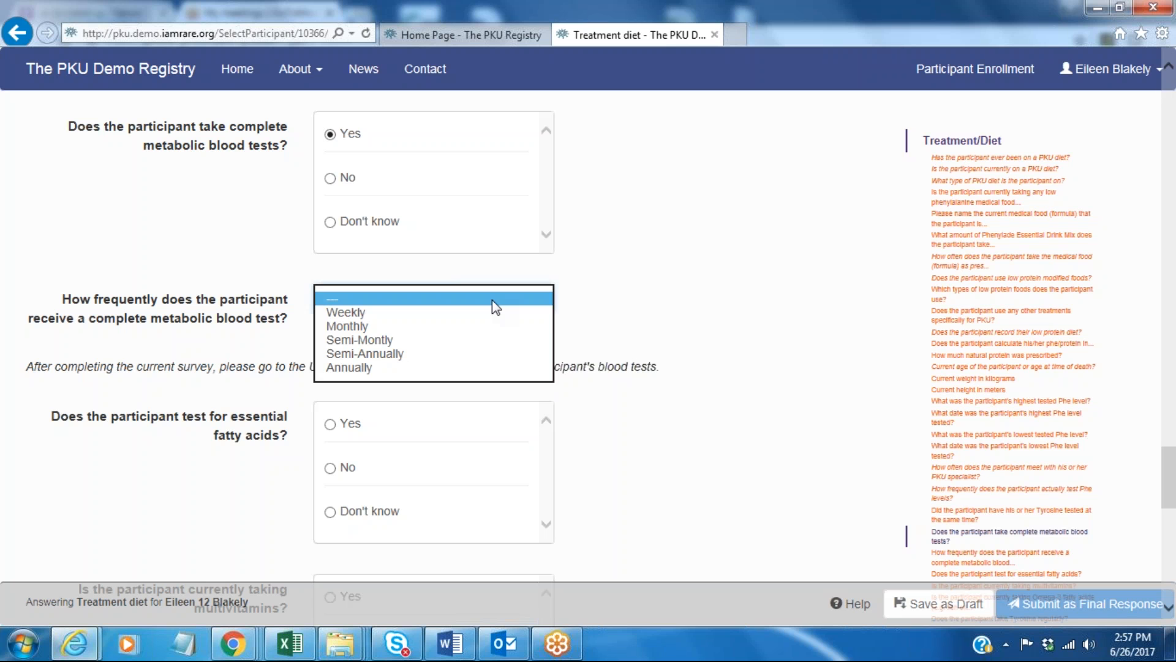
pyautogui.click(350, 367)
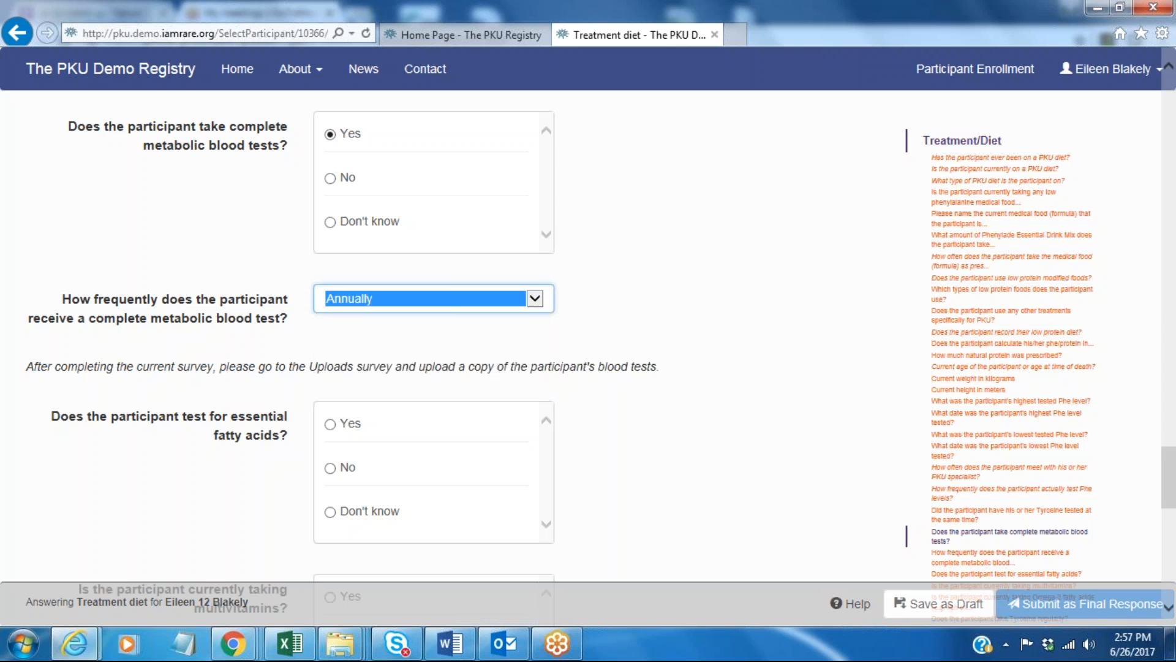
pyautogui.scroll(-3)
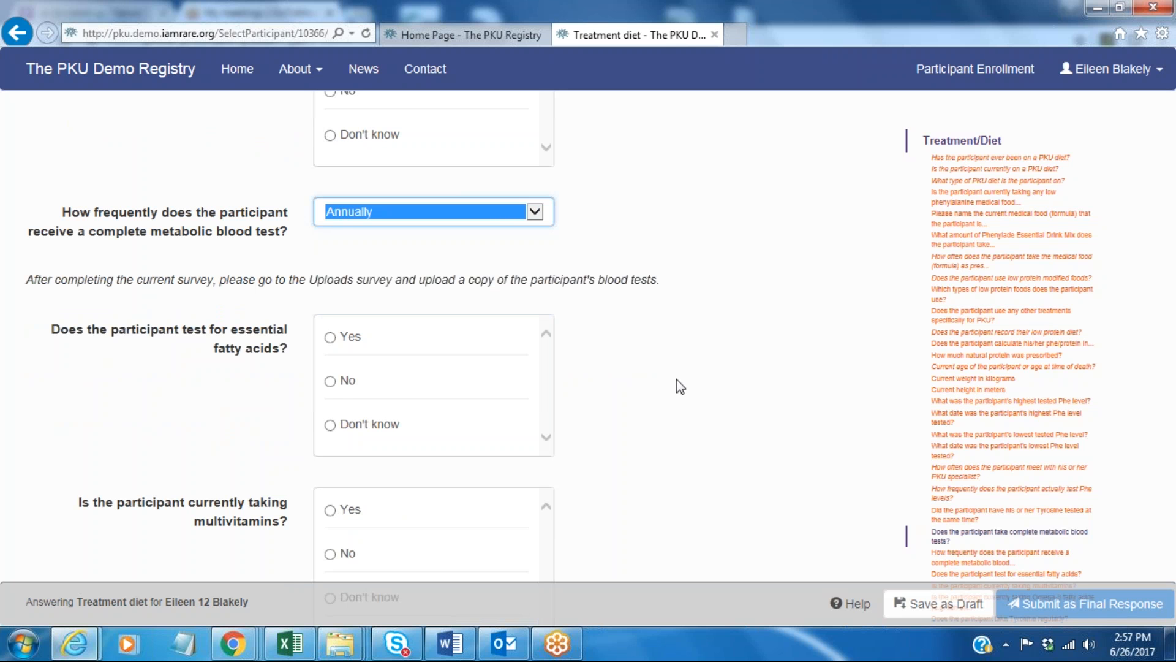
# Answer No to essential fatty acid testing, multivitamins, Omega-3, Tyrosine and other supplements.
pyautogui.click(331, 380)
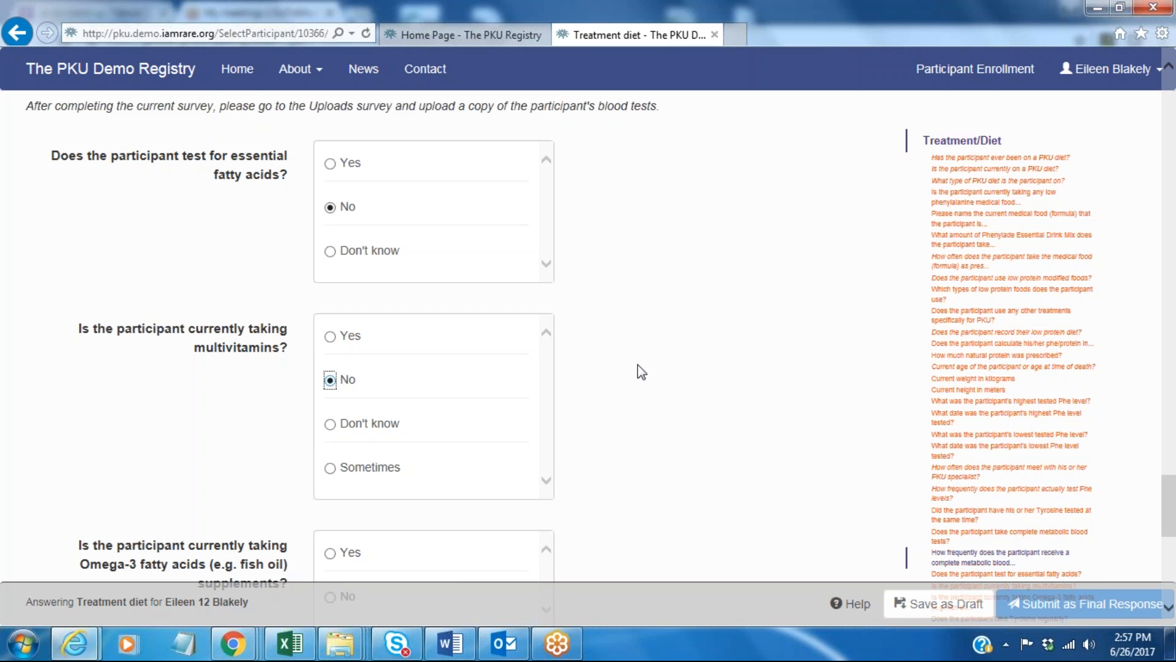
pyautogui.scroll(-3)
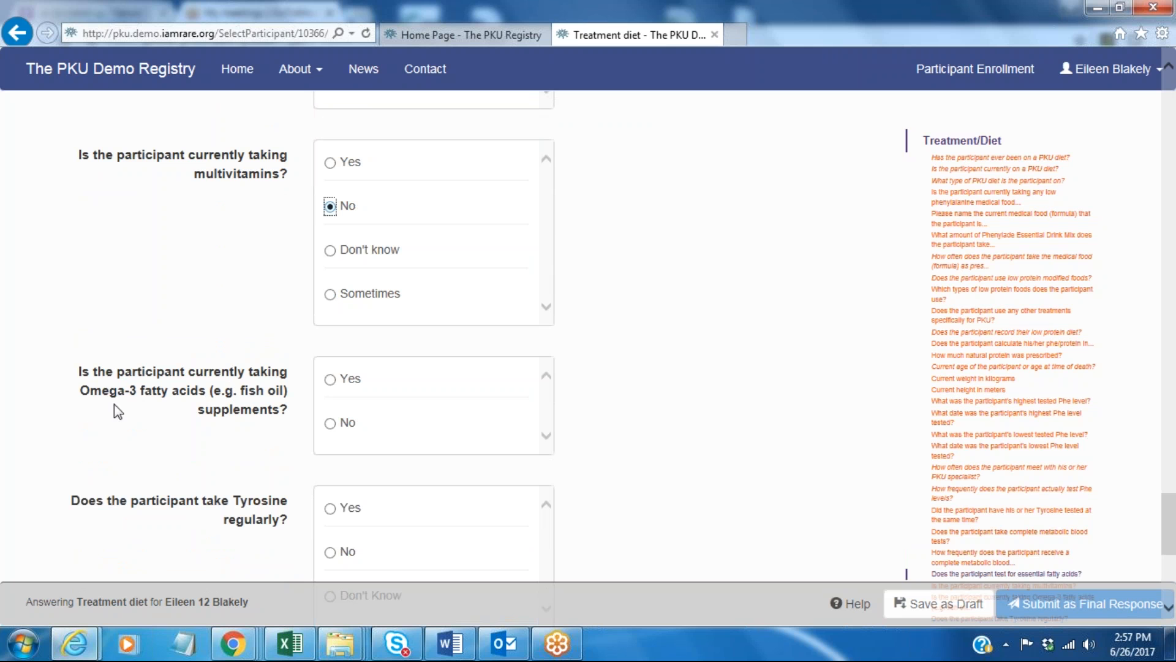
pyautogui.click(330, 422)
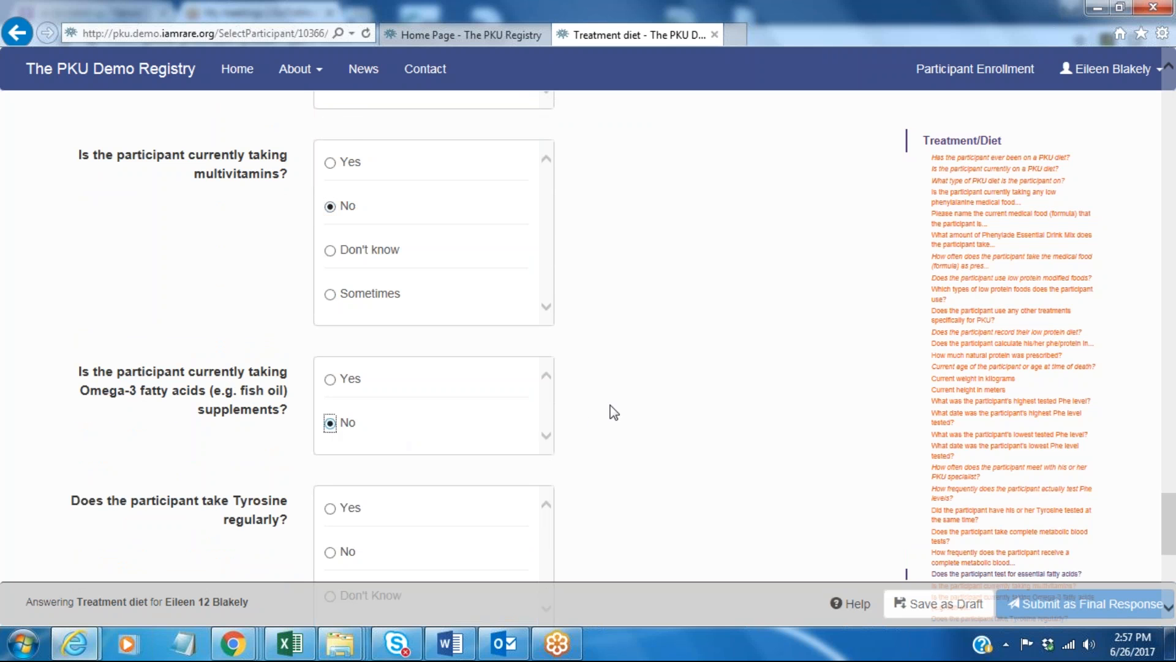
pyautogui.scroll(-3)
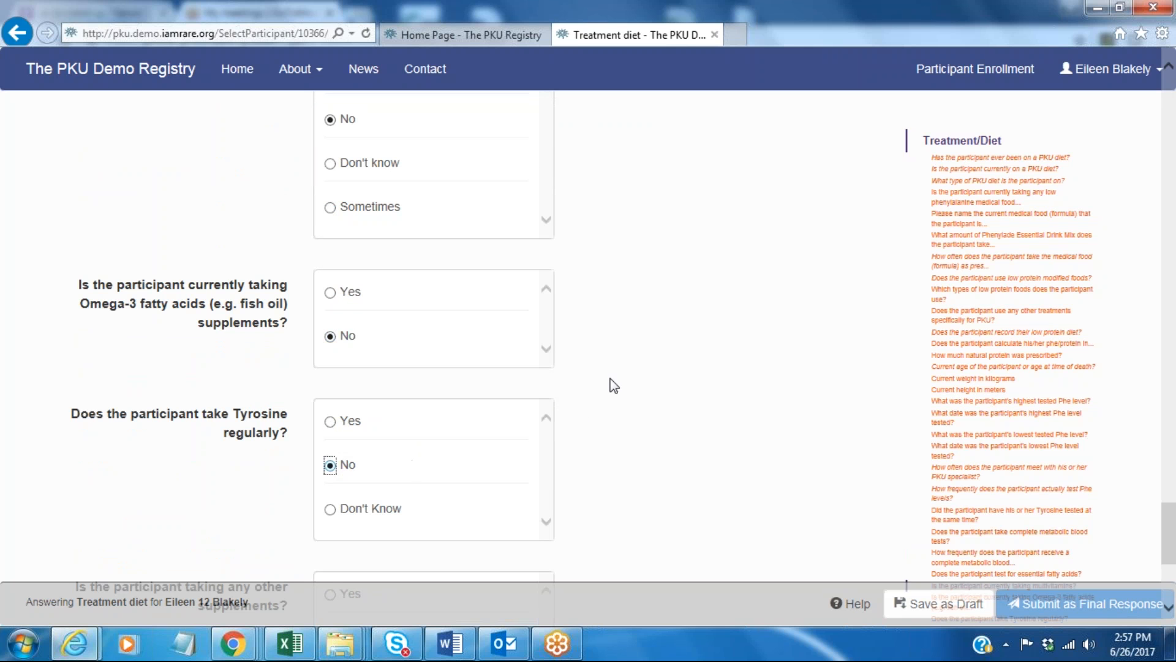
pyautogui.scroll(-3)
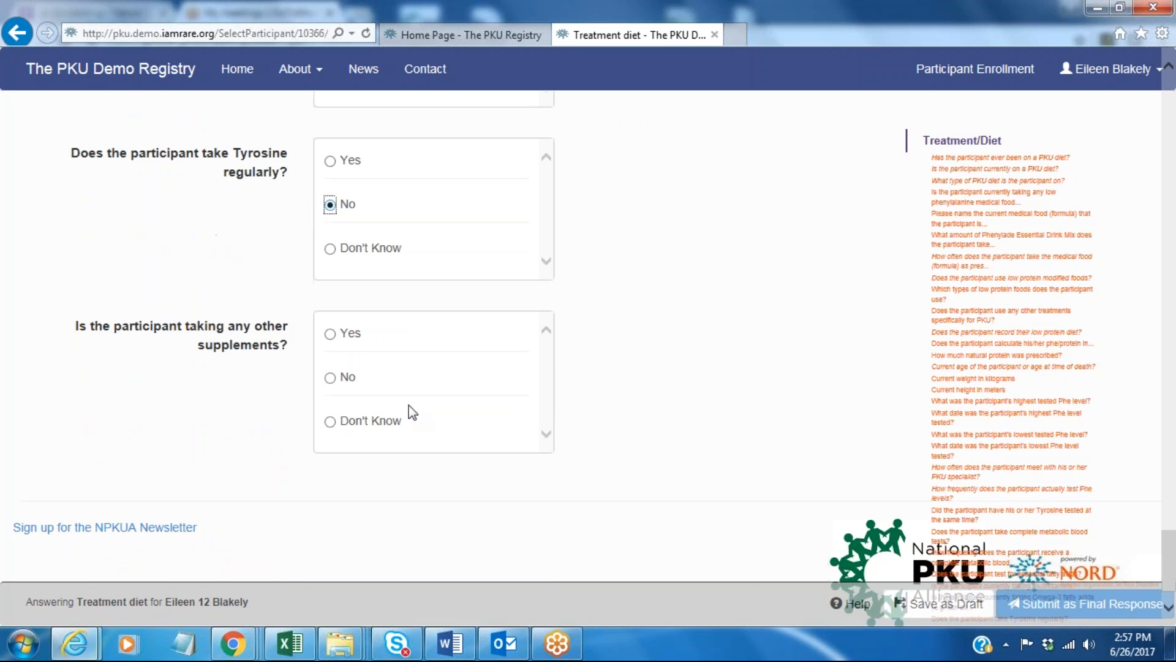
pyautogui.moveTo(334, 352)
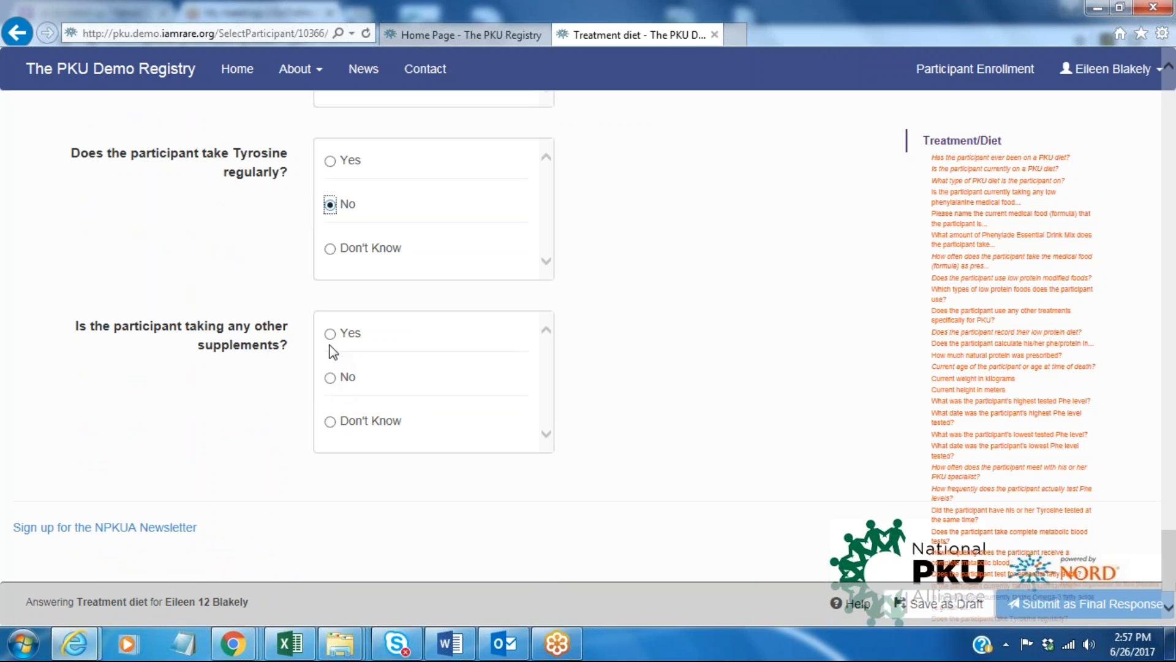
pyautogui.click(329, 333)
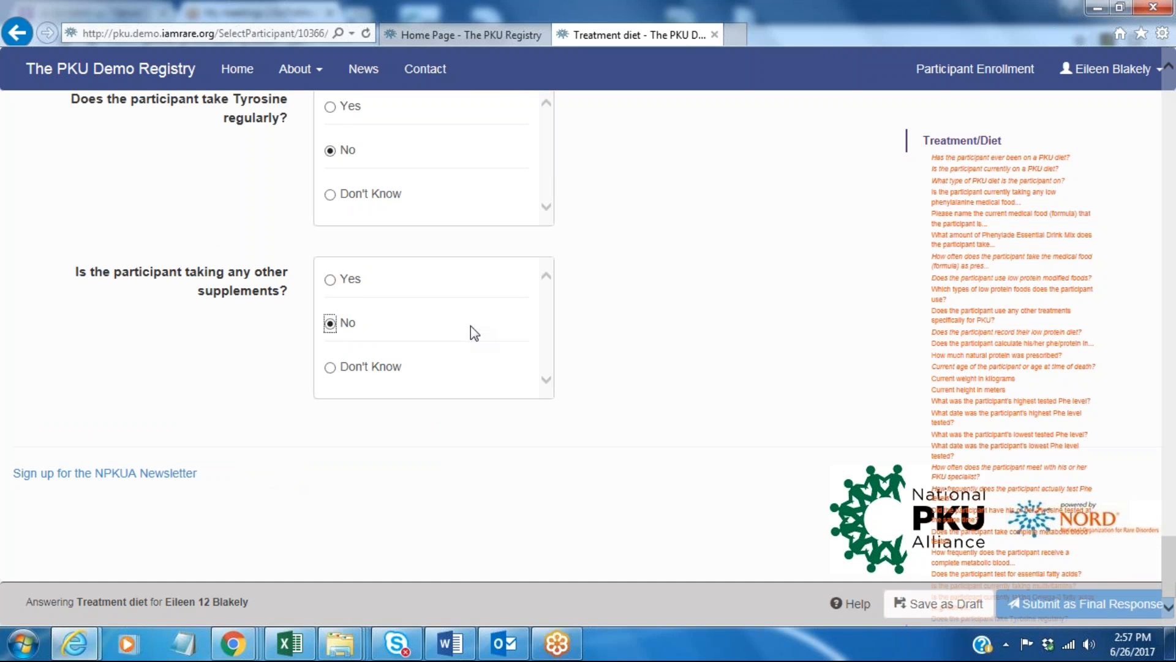
pyautogui.moveTo(608, 480)
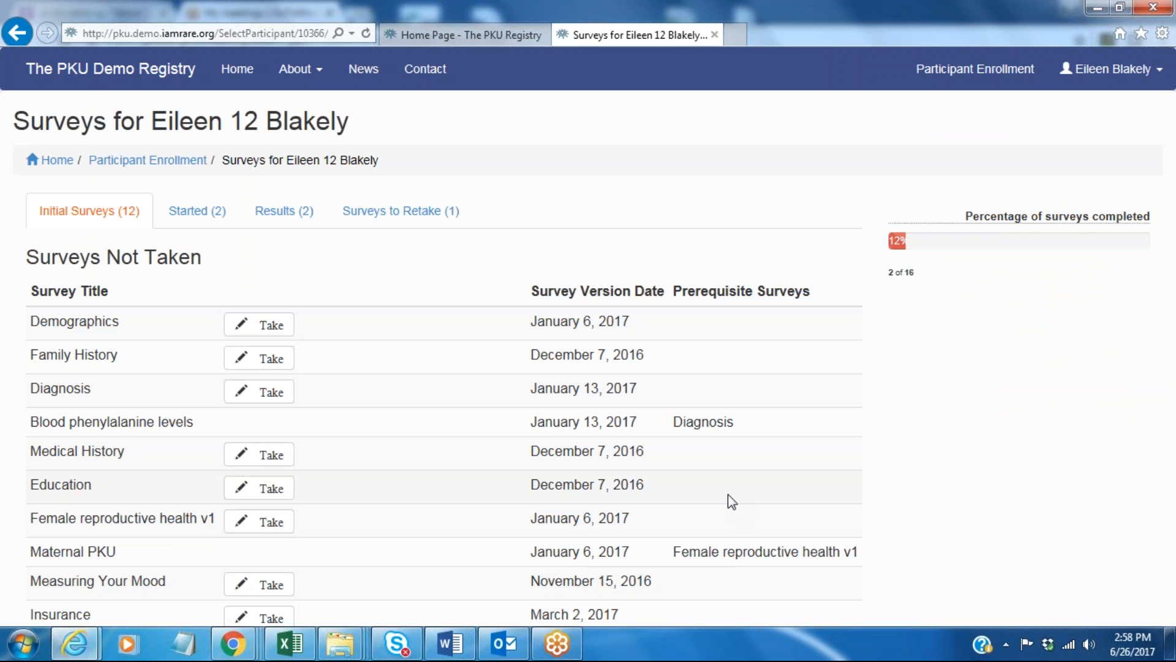
pyautogui.moveTo(711, 443)
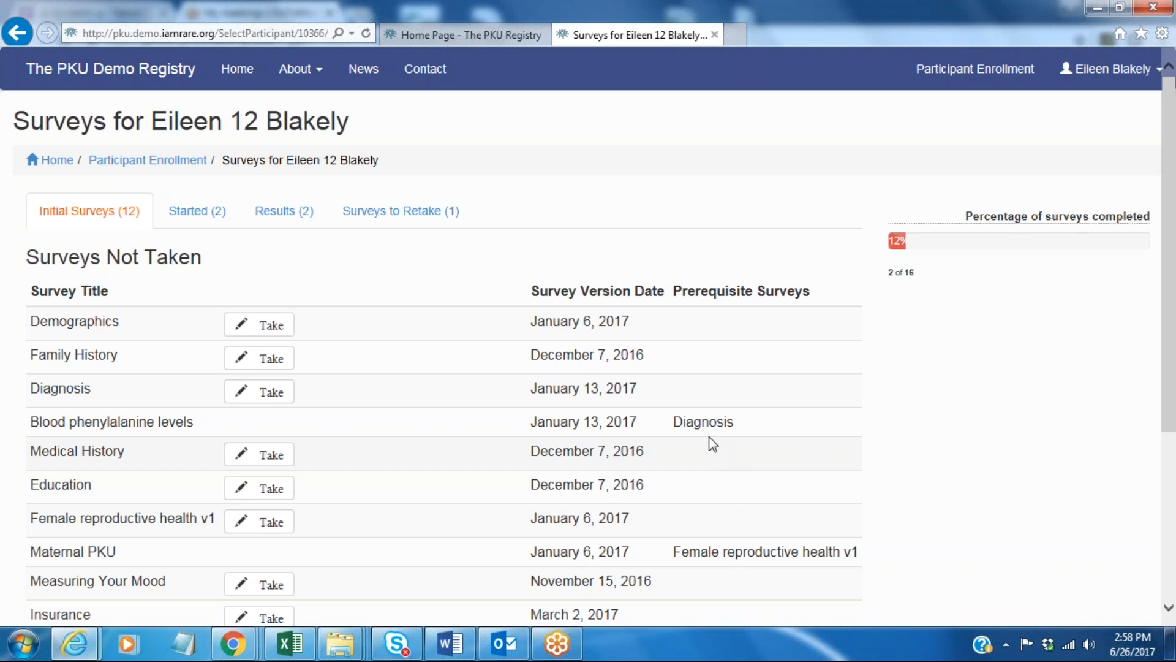